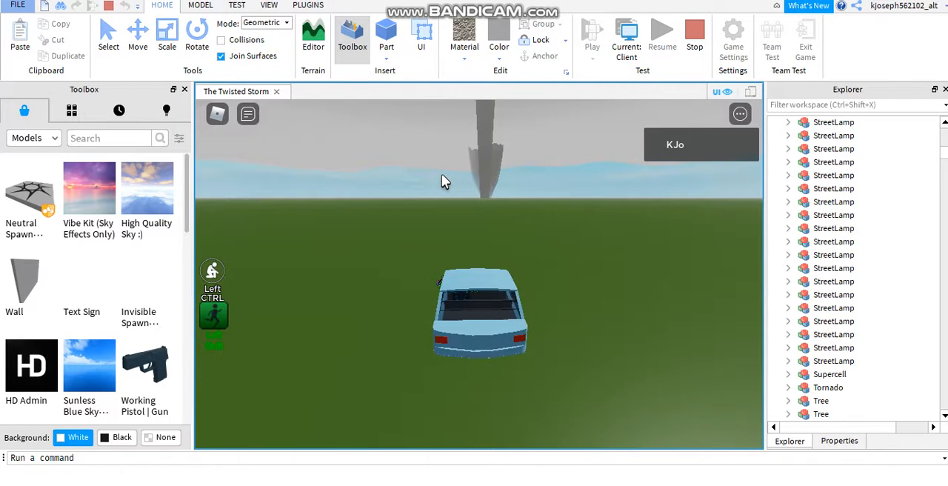
pyautogui.moveTo(750, 389)
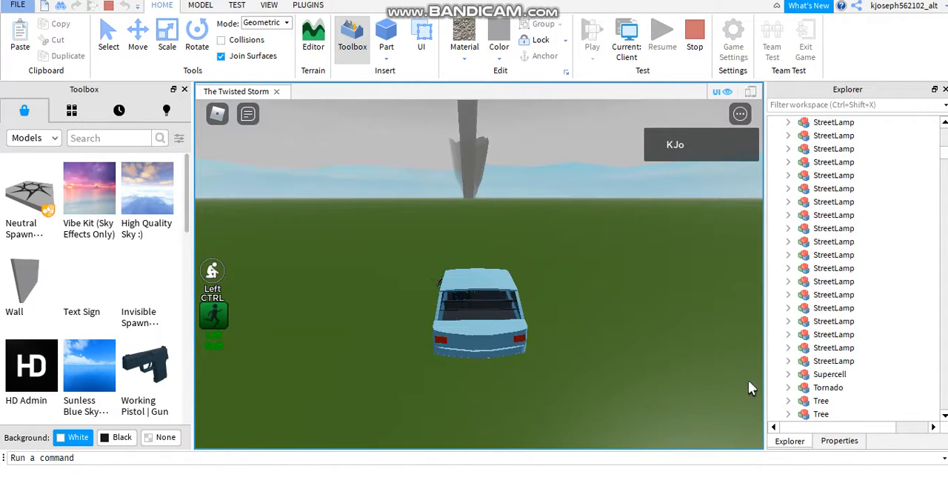
# Expand Tornado > normaltornado > radar_render and select the tornadoforming billboard.
pyautogui.click(787, 387)
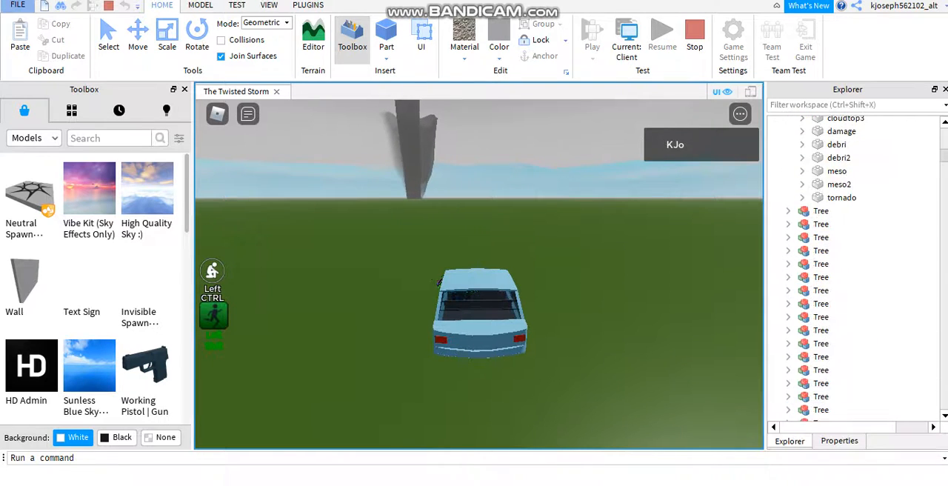
pyautogui.click(787, 168)
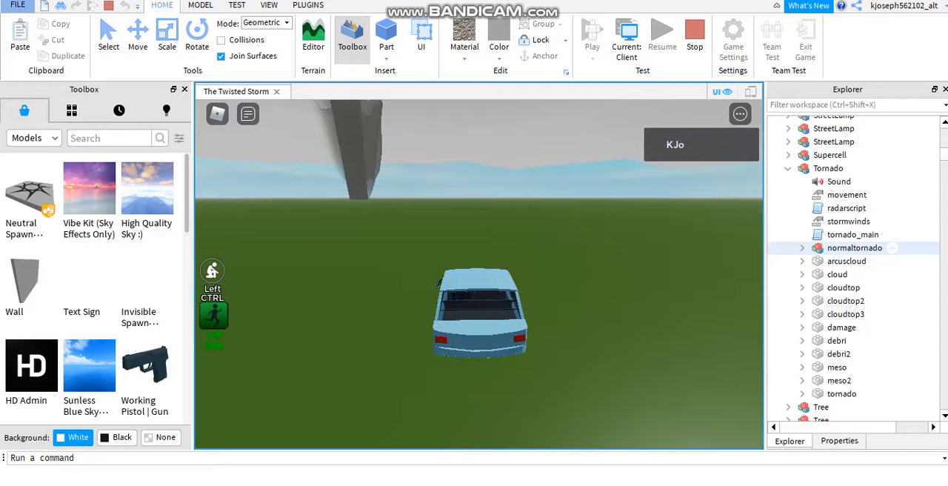
pyautogui.click(802, 247)
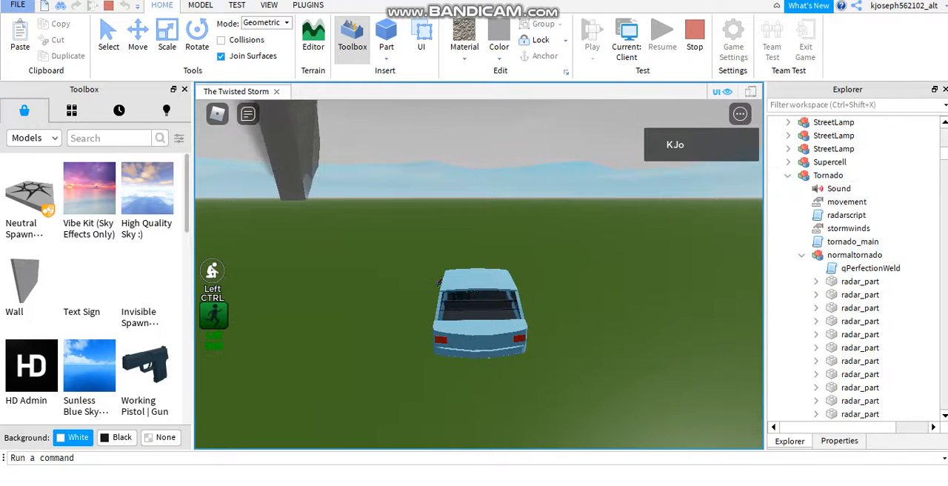
pyautogui.scroll(-3)
pyautogui.write('Billboard')
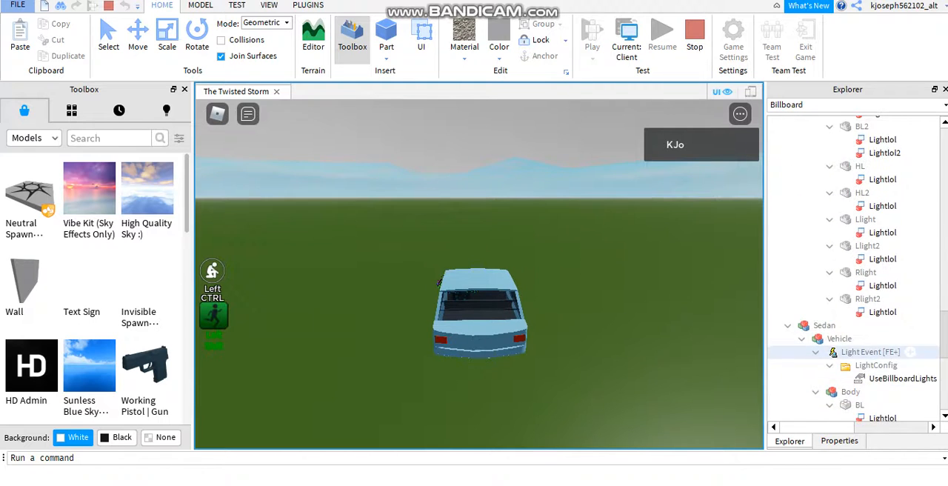
pyautogui.scroll(-3)
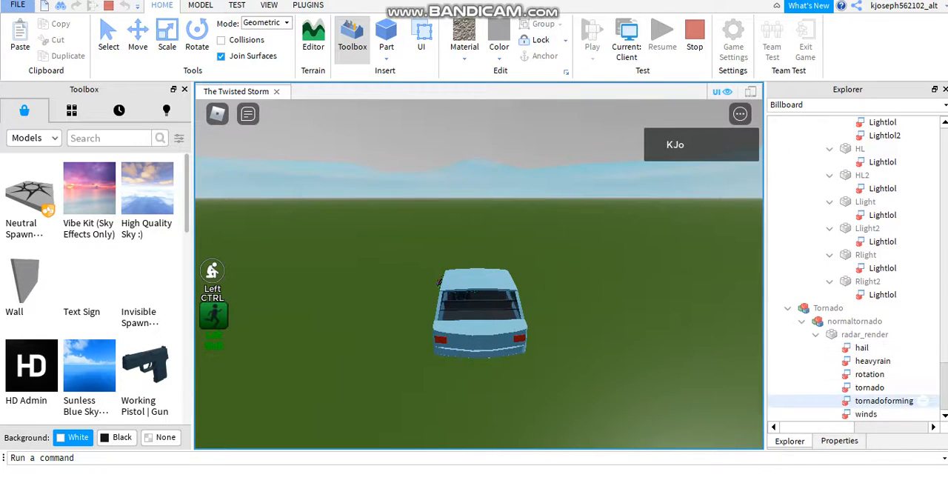
pyautogui.click(870, 387)
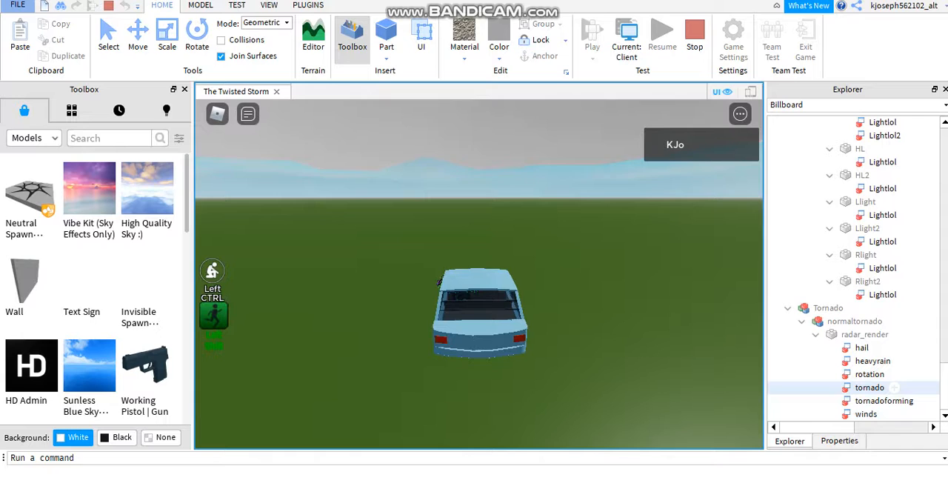
pyautogui.click(842, 400)
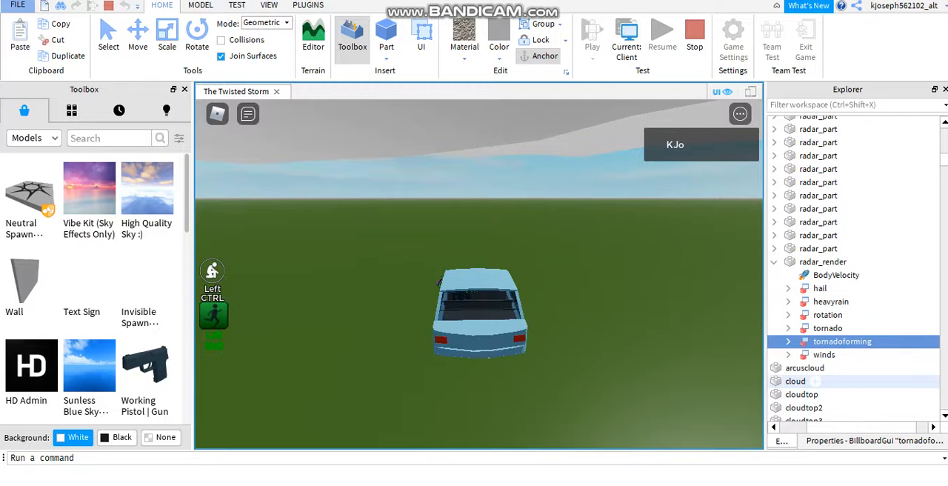
# Expand the tornadoforming billboard and read its text label's properties.
pyautogui.click(788, 354)
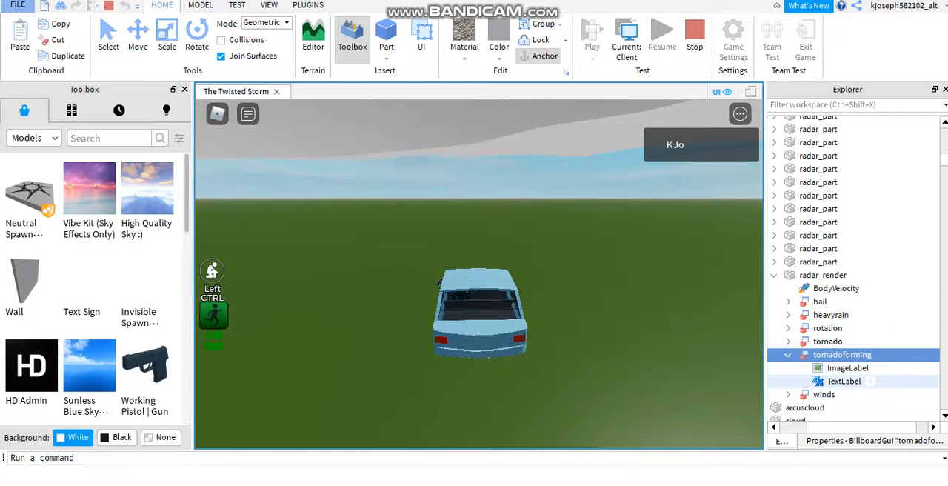
pyautogui.click(843, 380)
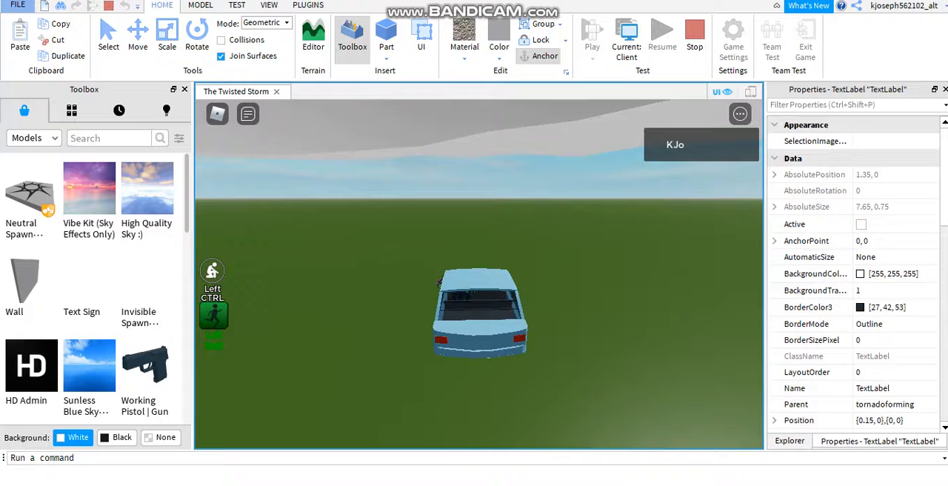
pyautogui.scroll(-3)
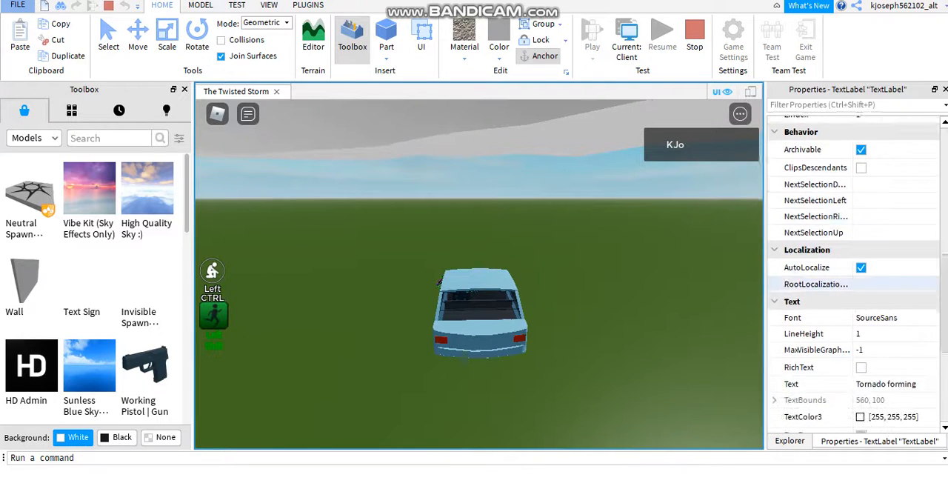
pyautogui.scroll(-3)
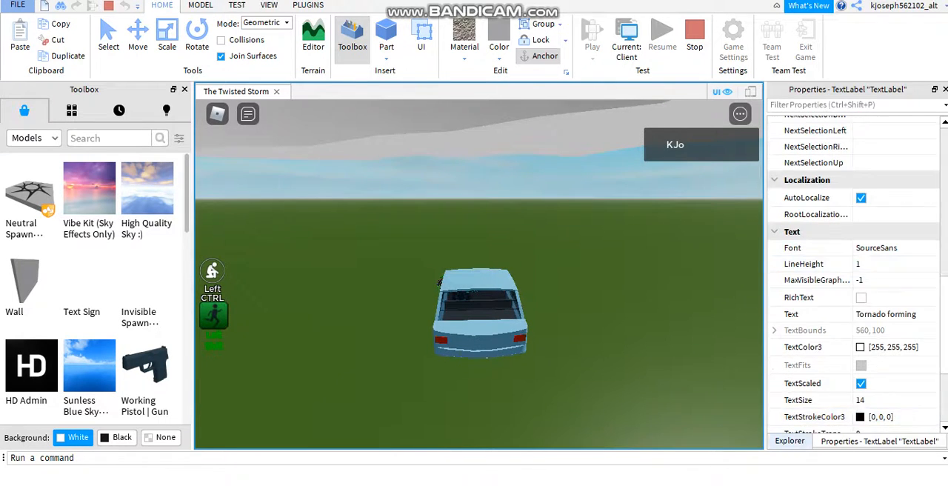
pyautogui.click(789, 441)
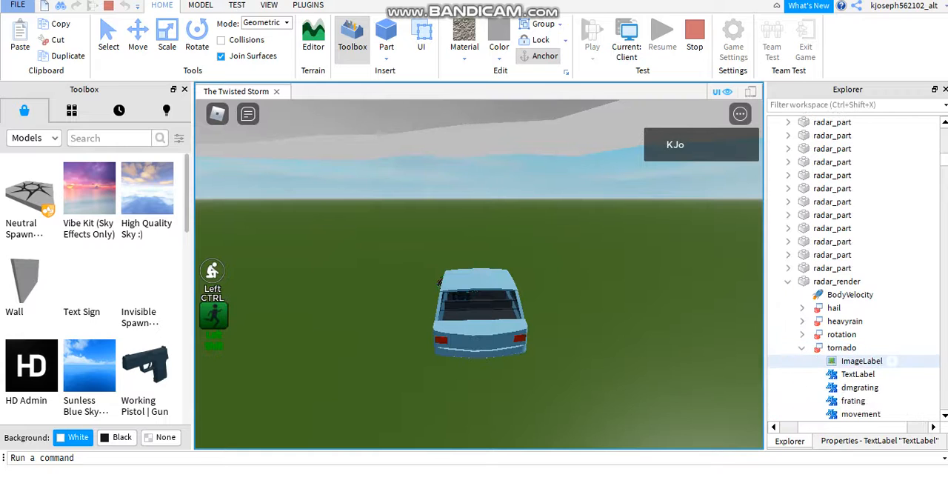
# Check the dmgrating, size and rotation label texts, then expand the hail billboard.
pyautogui.click(831, 386)
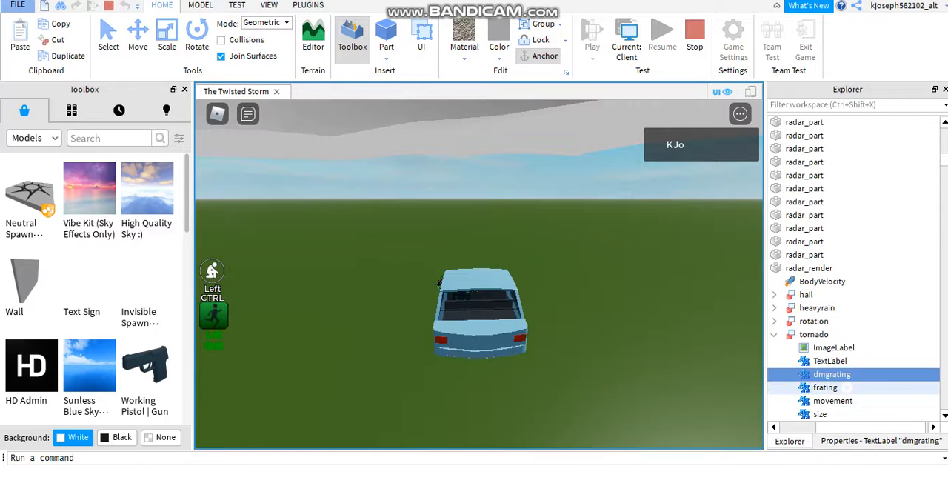
pyautogui.click(825, 387)
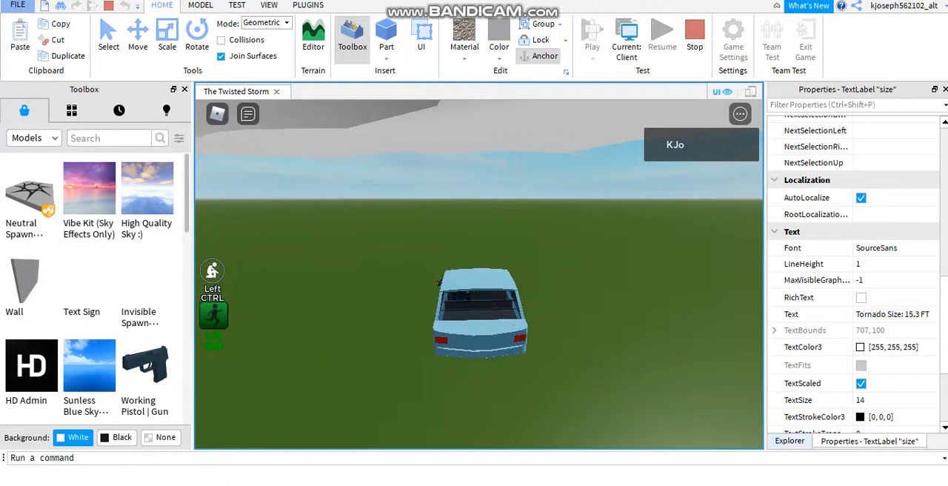
pyautogui.click(788, 441)
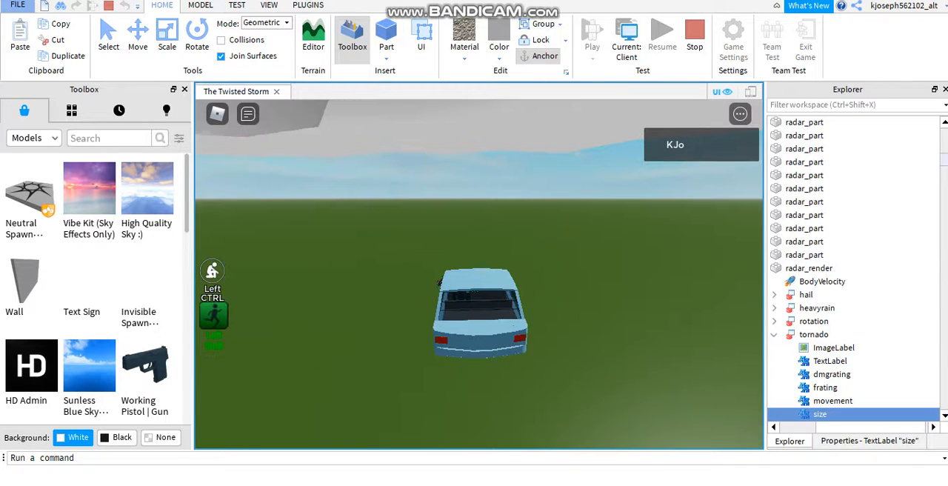
pyautogui.click(830, 361)
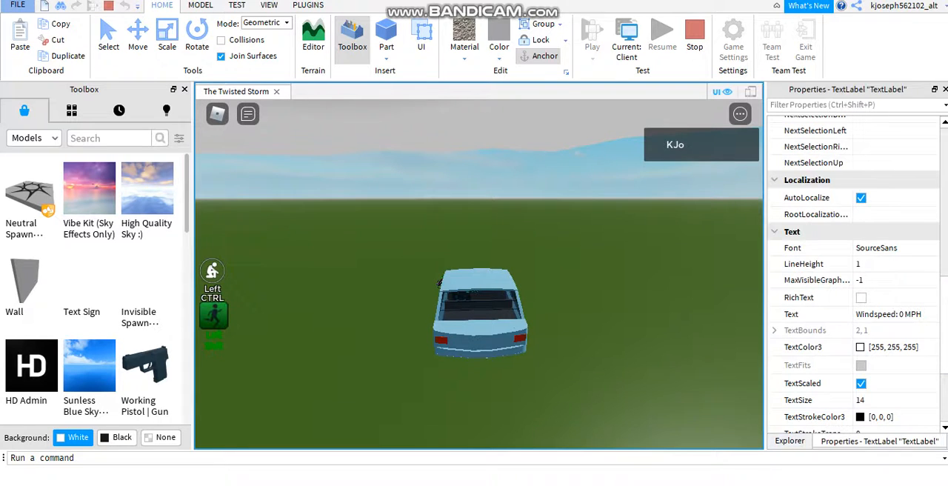
pyautogui.click(788, 440)
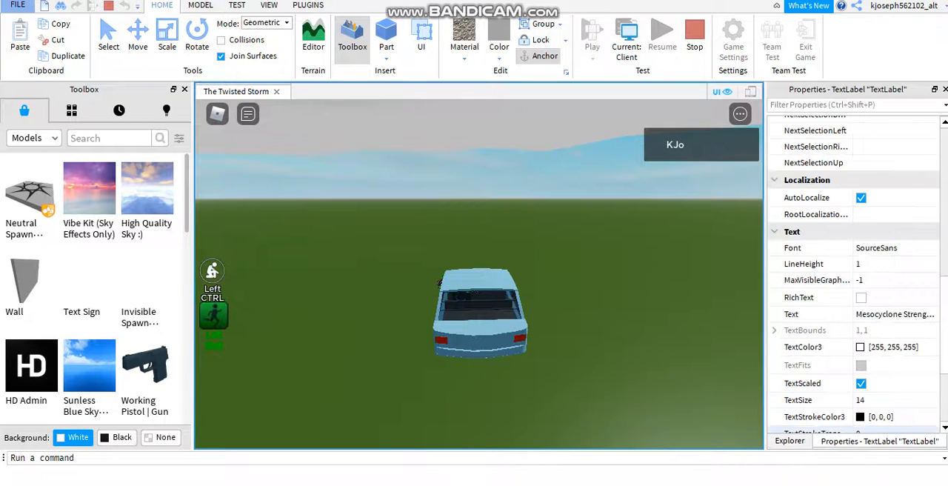
pyautogui.click(788, 440)
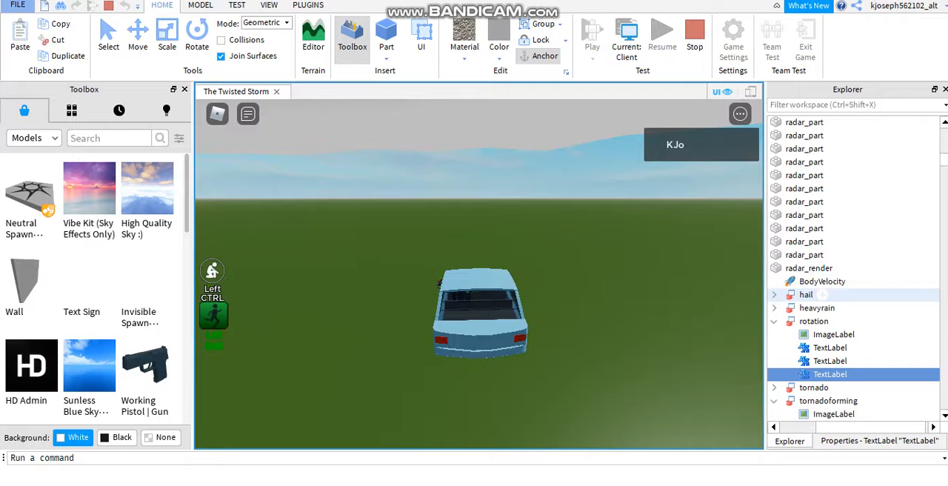
pyautogui.click(774, 294)
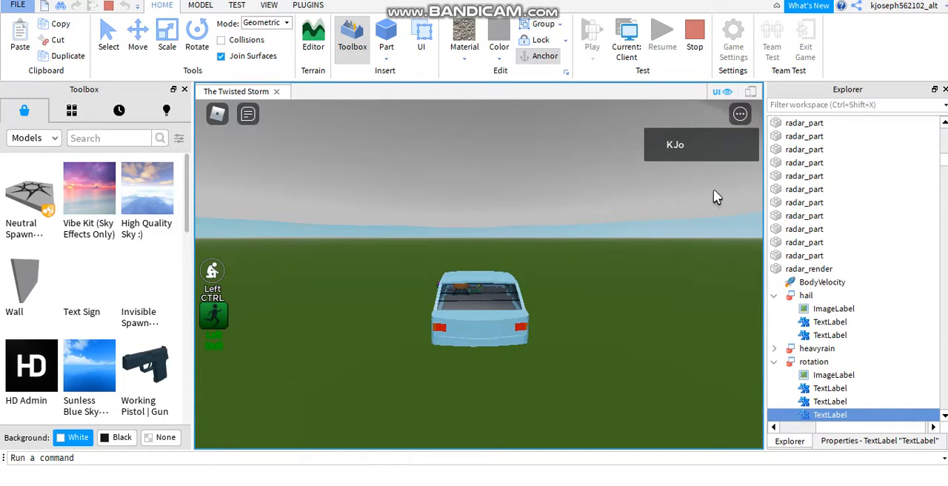
# Collapse normaltornado so stormwinds, tornado_main, cloud and meso are listed.
pyautogui.scroll(-3)
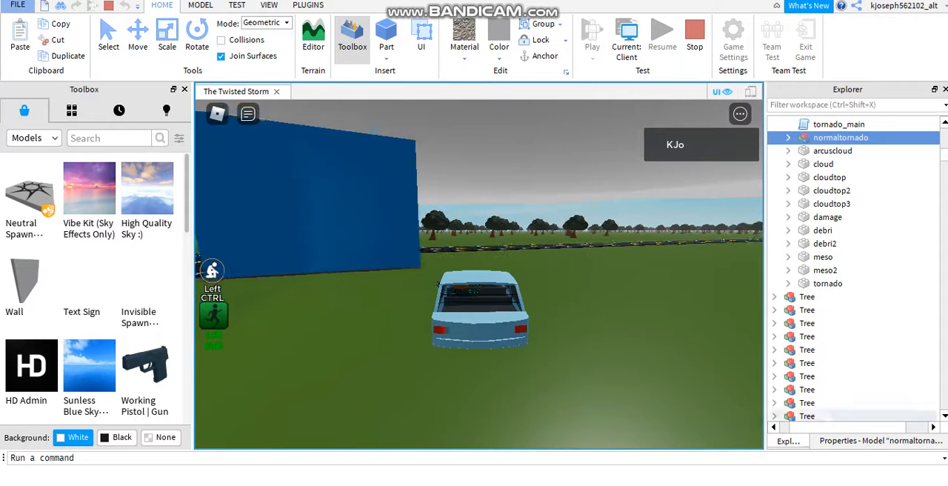
pyautogui.click(822, 230)
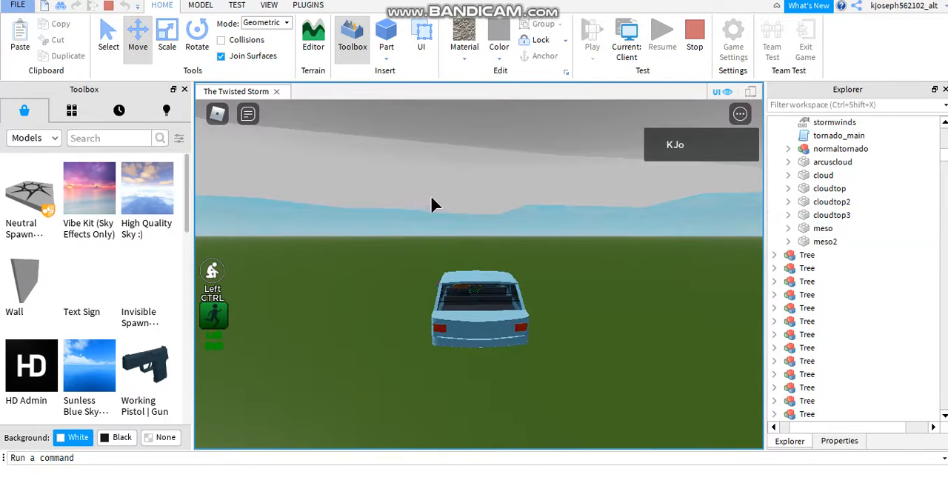
# Stop the play session and return to Edit mode on the map.
pyautogui.click(831, 215)
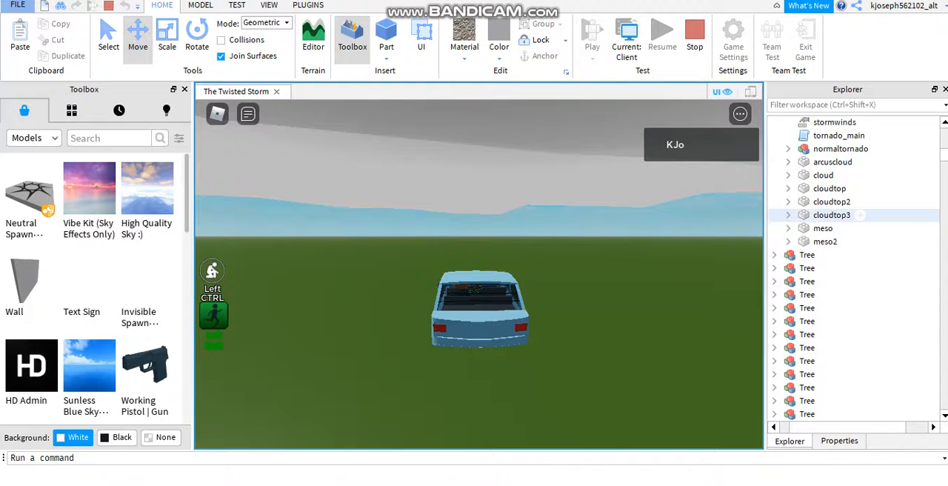
pyautogui.click(822, 228)
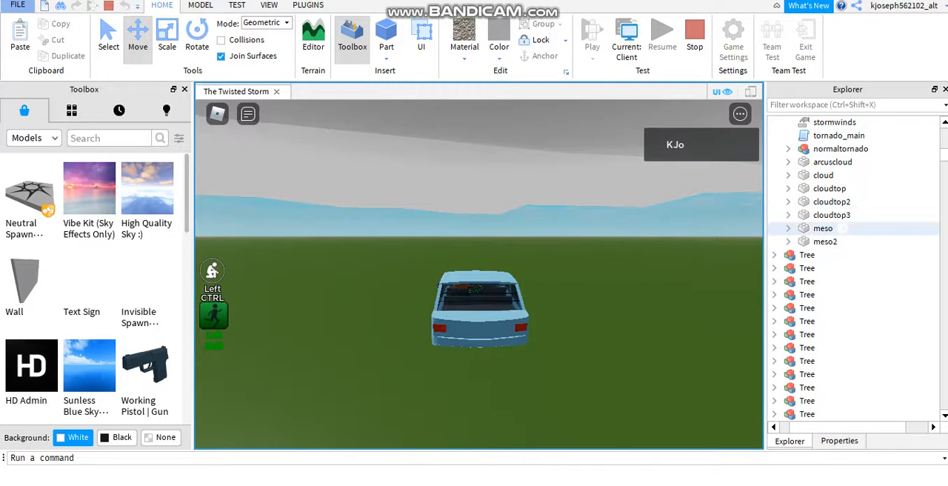
pyautogui.scroll(3)
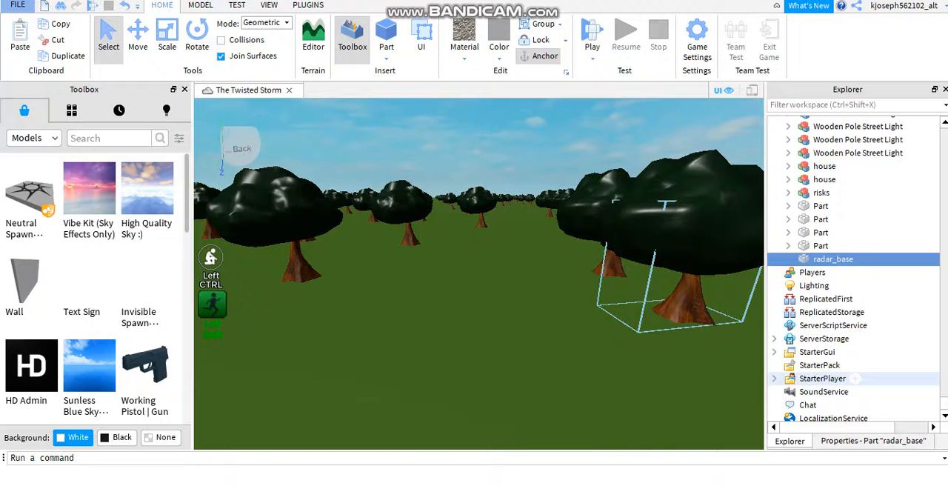
# Expand ServerStorage > Tornado and open tornado_main in the script editor.
pyautogui.click(774, 338)
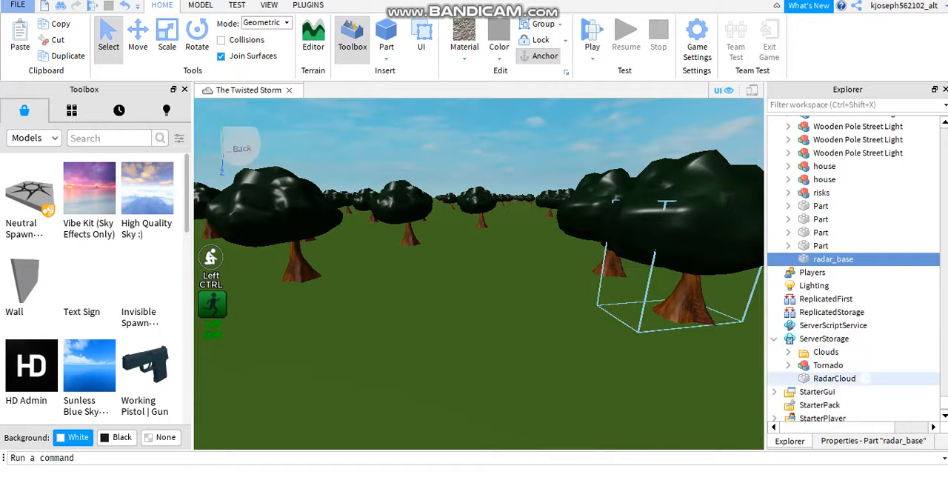
pyautogui.click(787, 365)
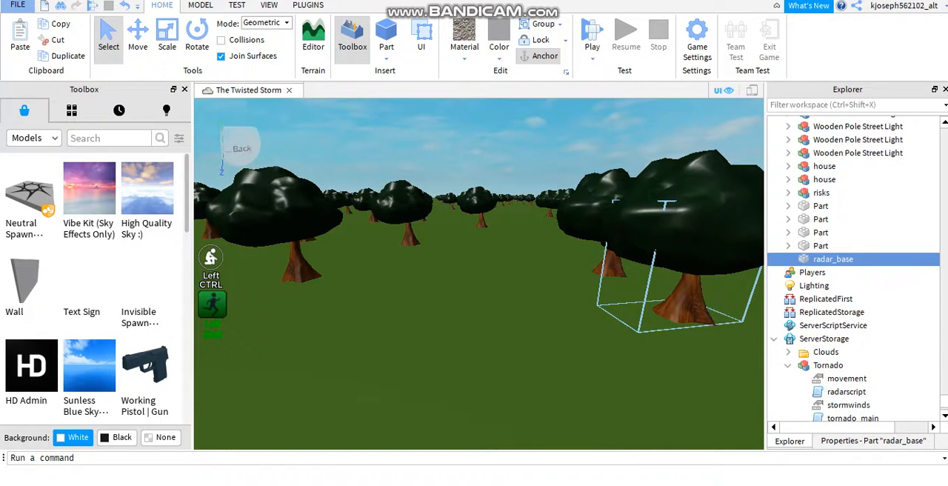
pyautogui.scroll(-3)
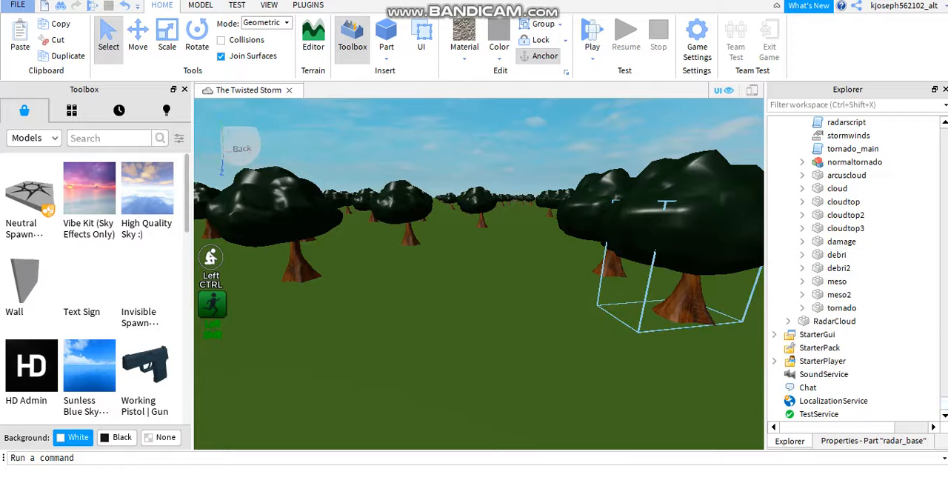
pyautogui.scroll(-3)
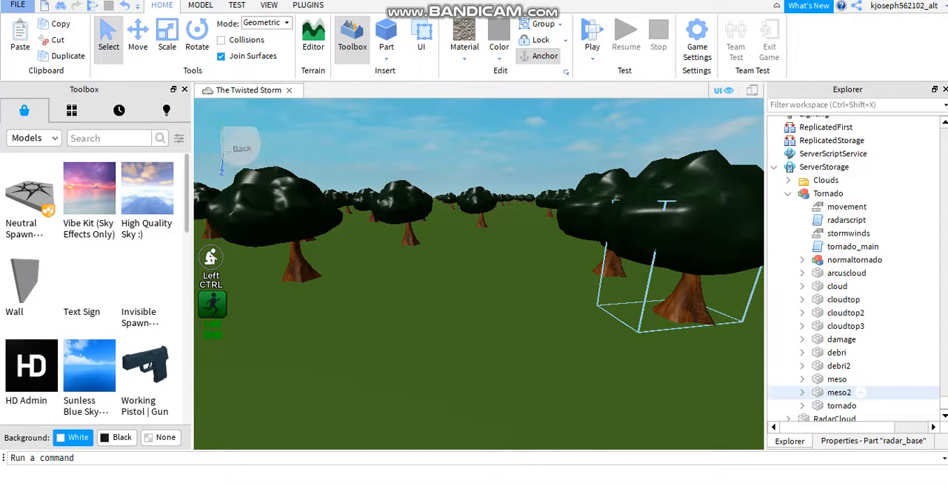
pyautogui.click(836, 352)
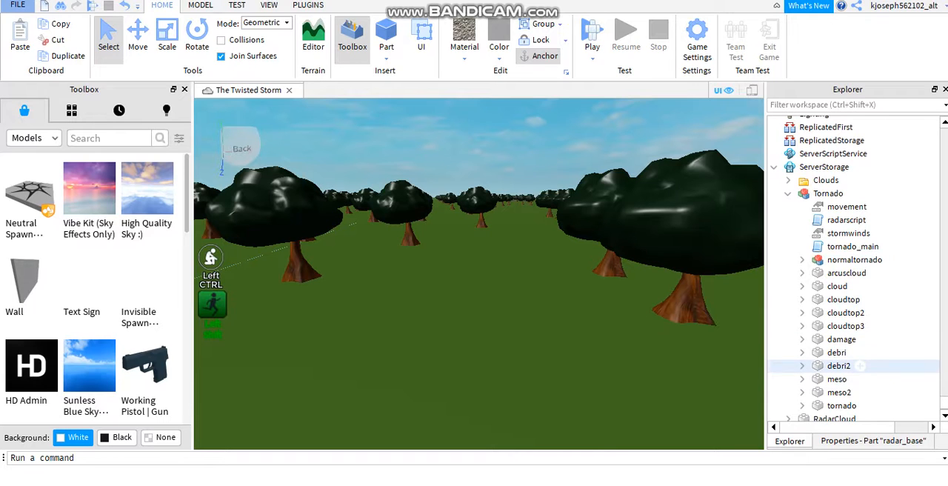
pyautogui.doubleClick(852, 246)
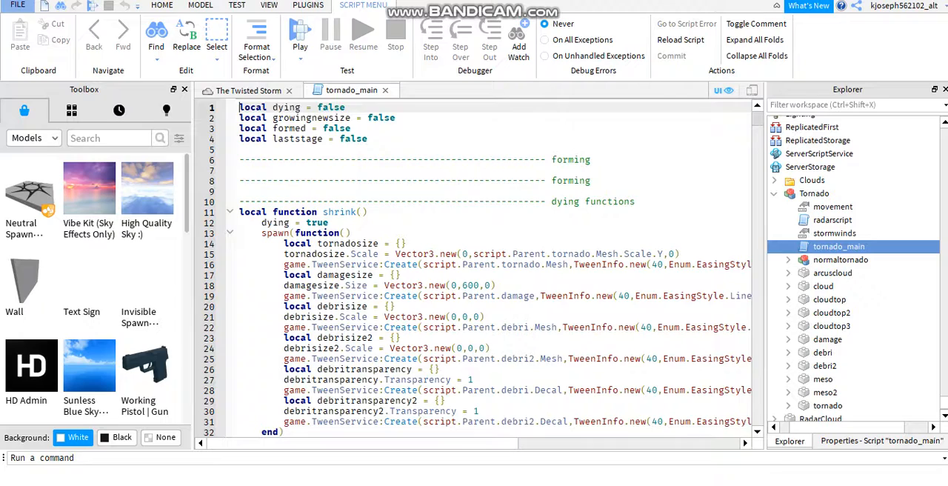
pyautogui.scroll(-3)
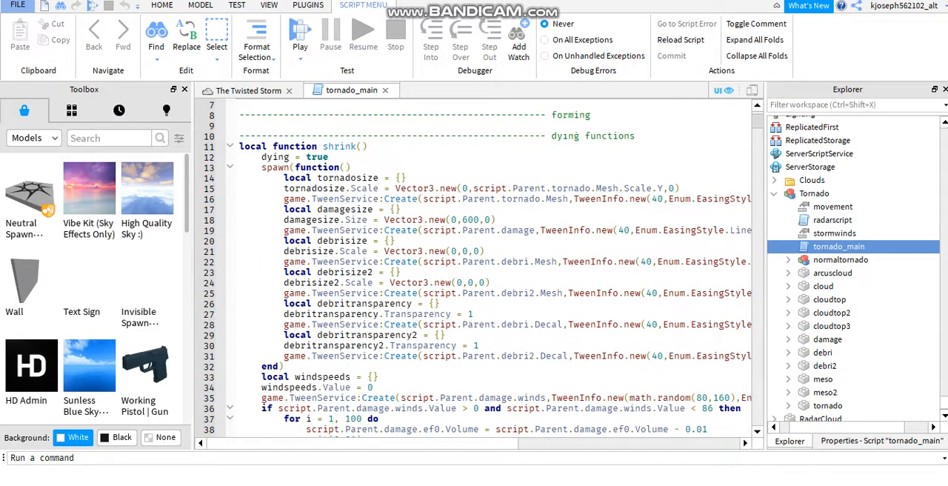
pyautogui.scroll(-3)
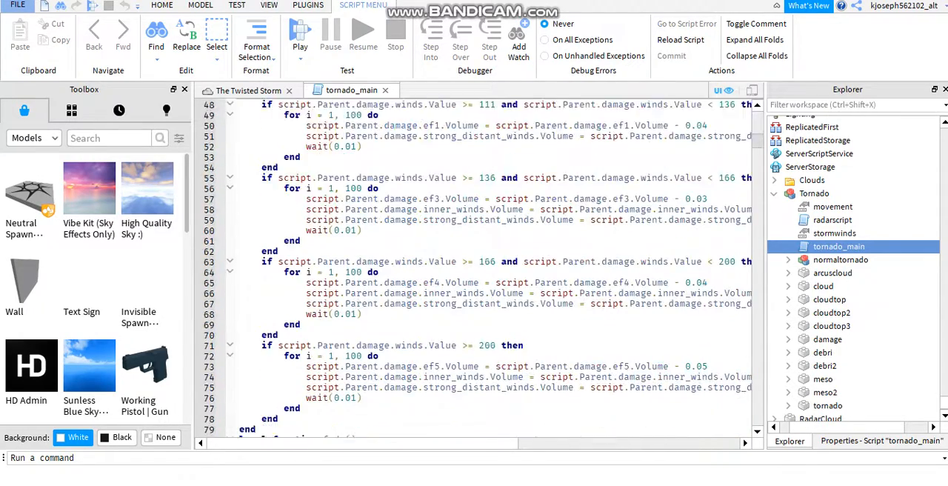
pyautogui.scroll(-3)
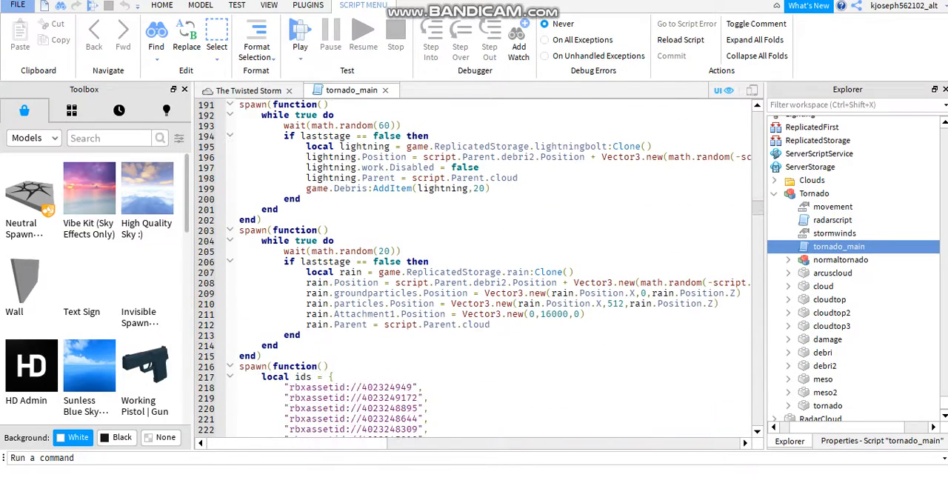
pyautogui.scroll(-3)
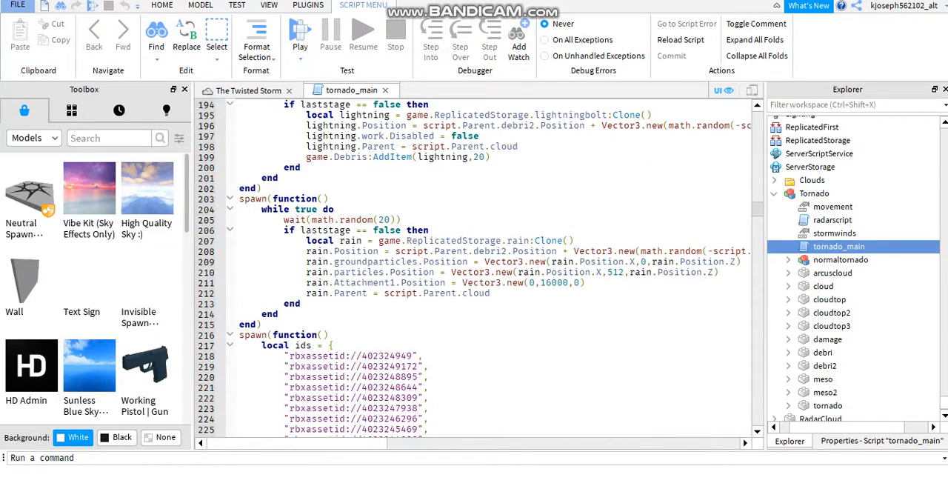
pyautogui.click(356, 209)
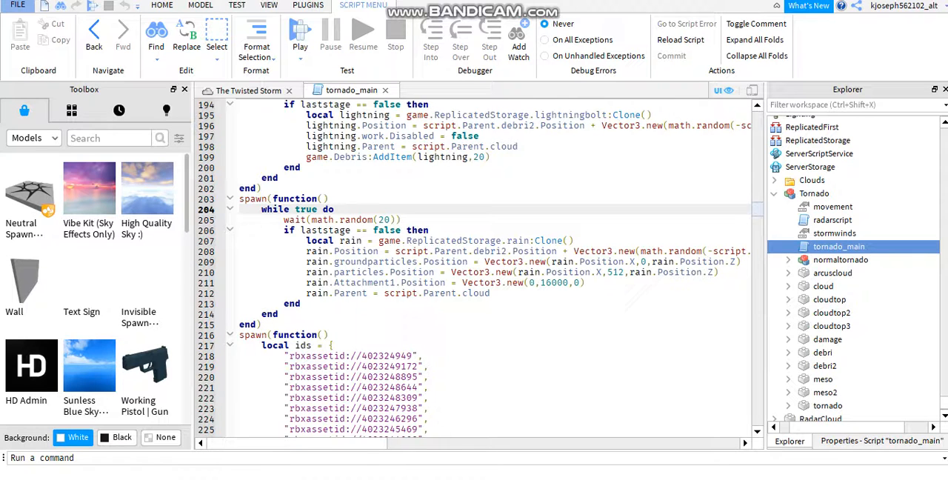
pyautogui.scroll(-3)
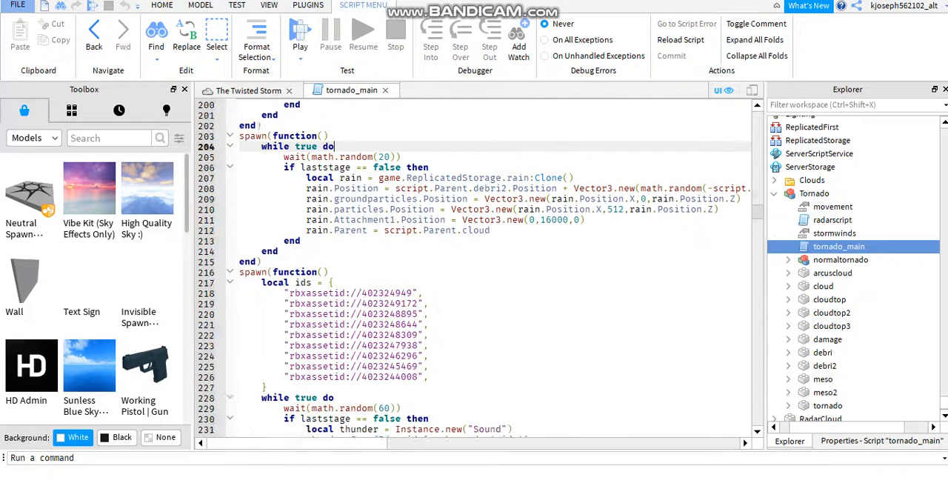
pyautogui.scroll(-3)
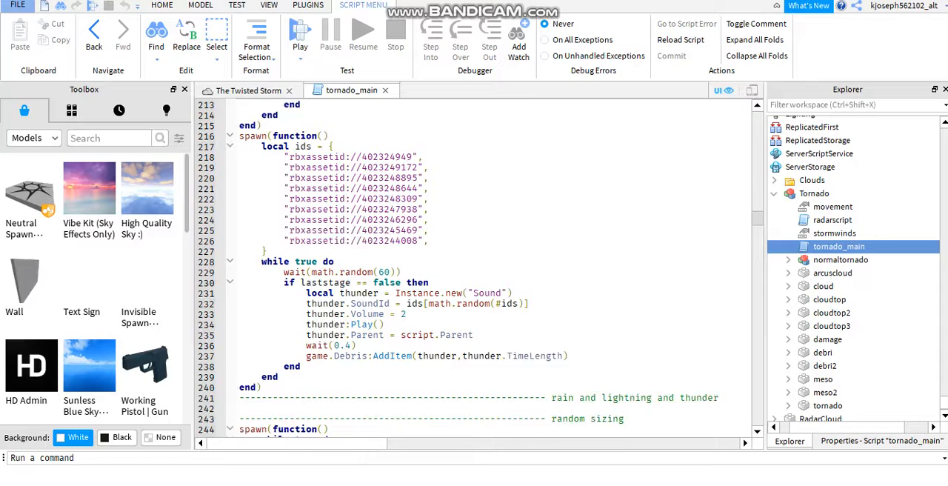
pyautogui.scroll(-3)
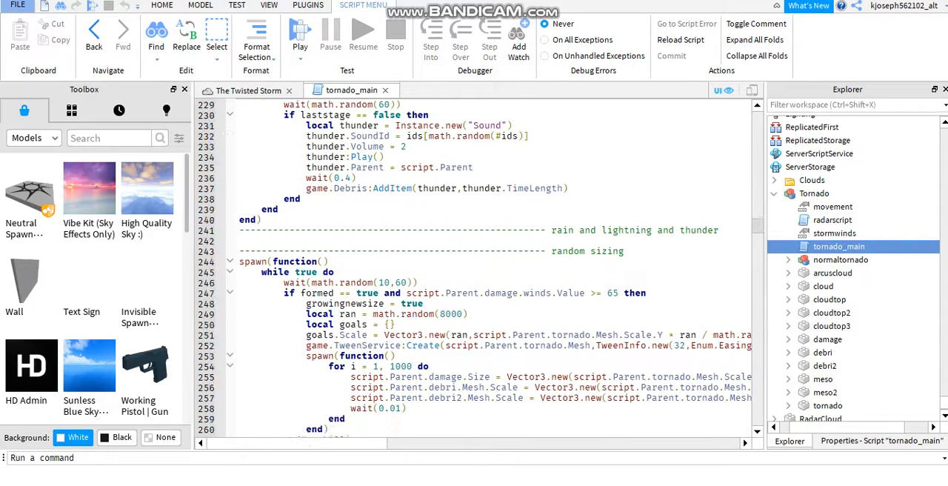
pyautogui.scroll(-3)
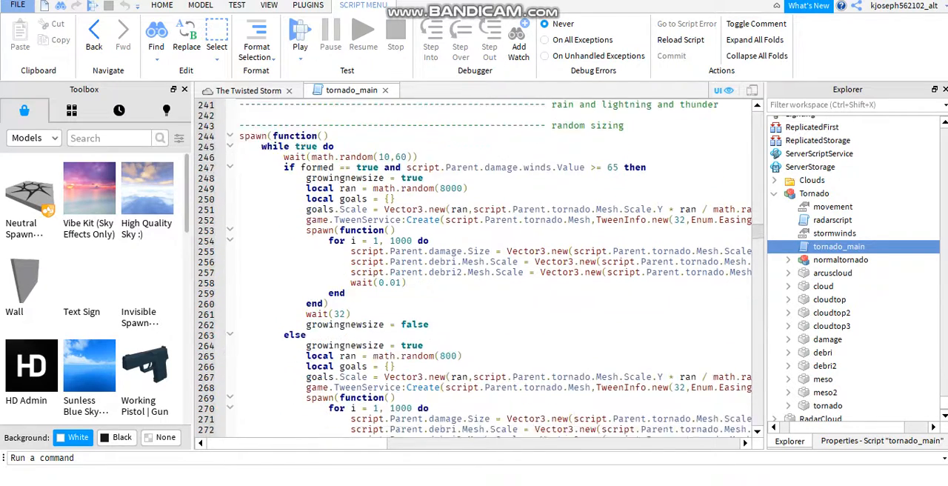
pyautogui.scroll(-3)
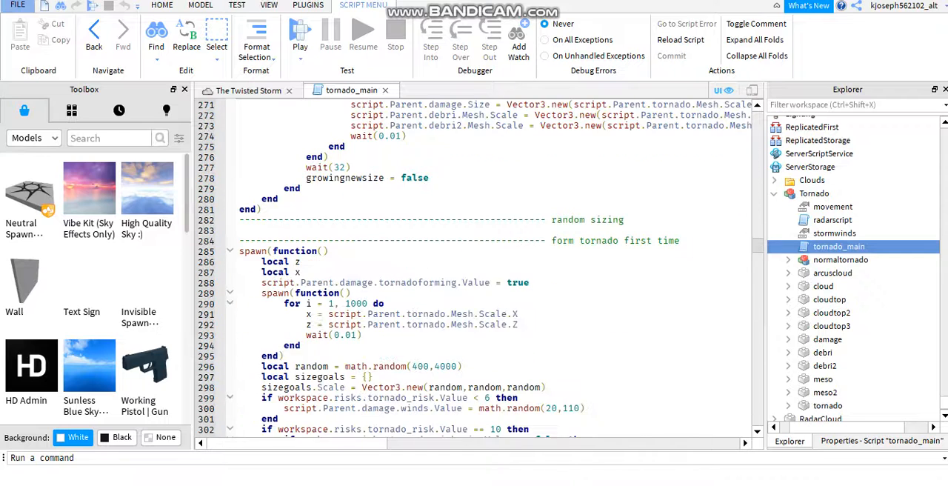
pyautogui.scroll(-3)
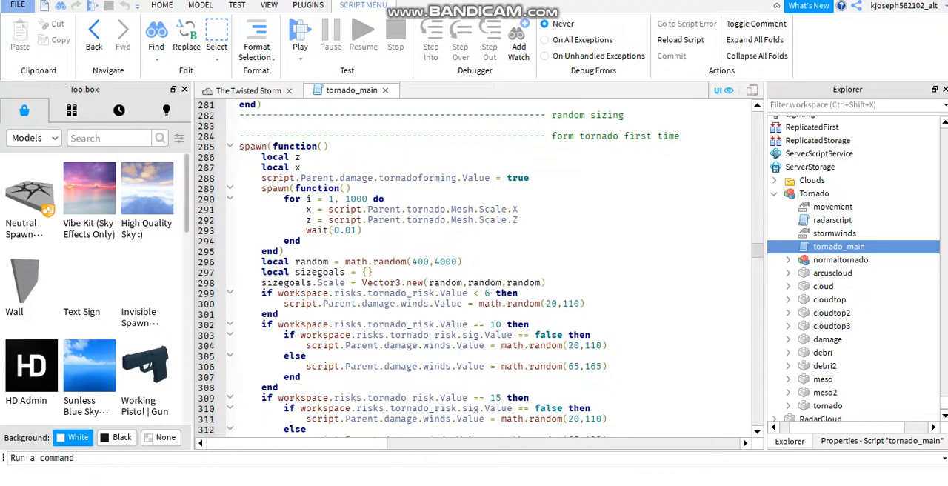
pyautogui.scroll(3)
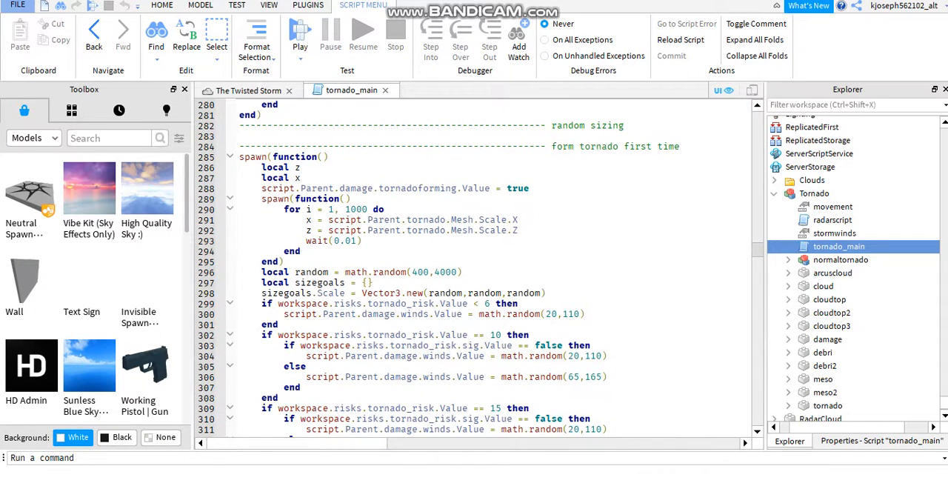
pyautogui.scroll(-3)
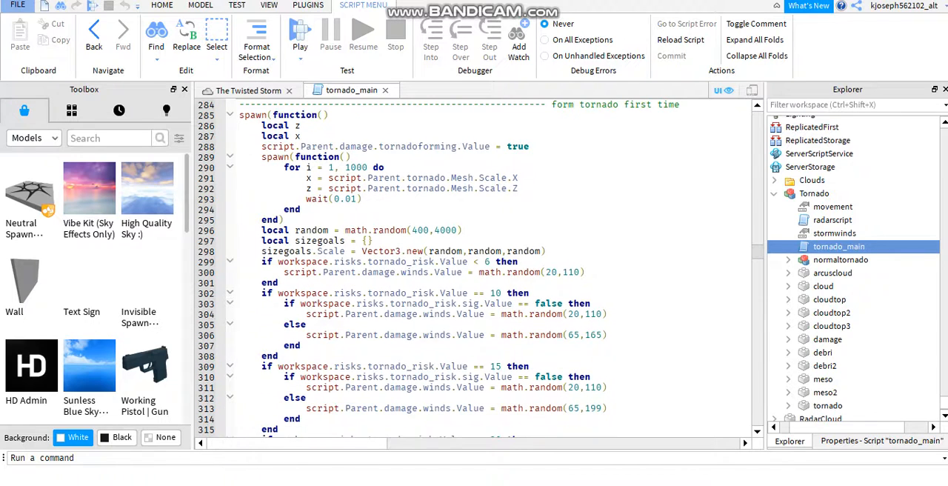
pyautogui.scroll(-3)
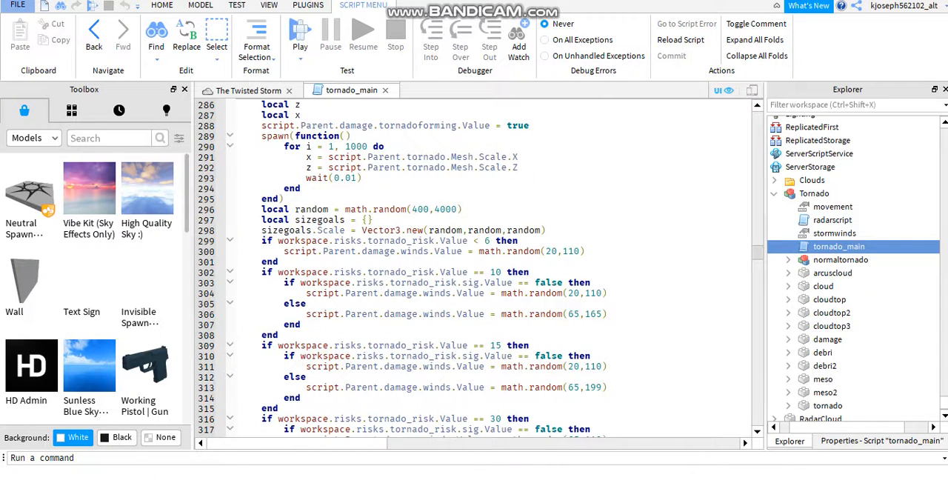
pyautogui.scroll(-3)
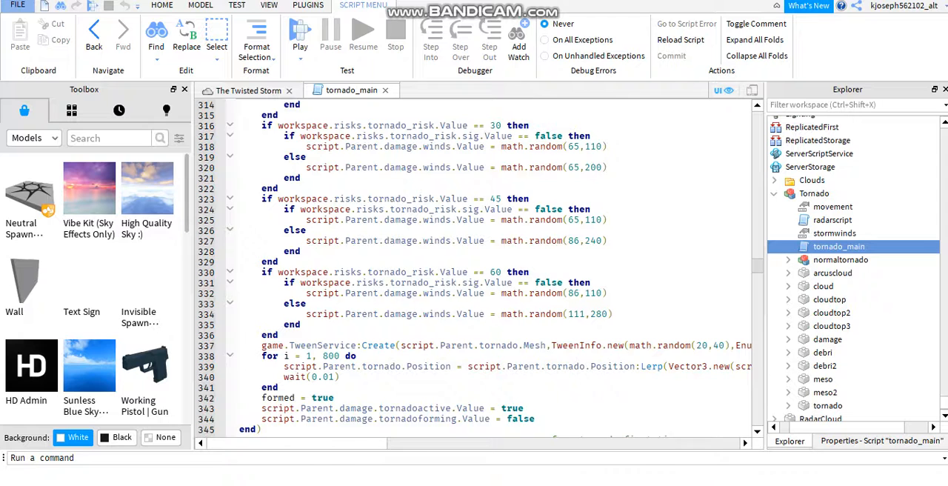
pyautogui.scroll(-3)
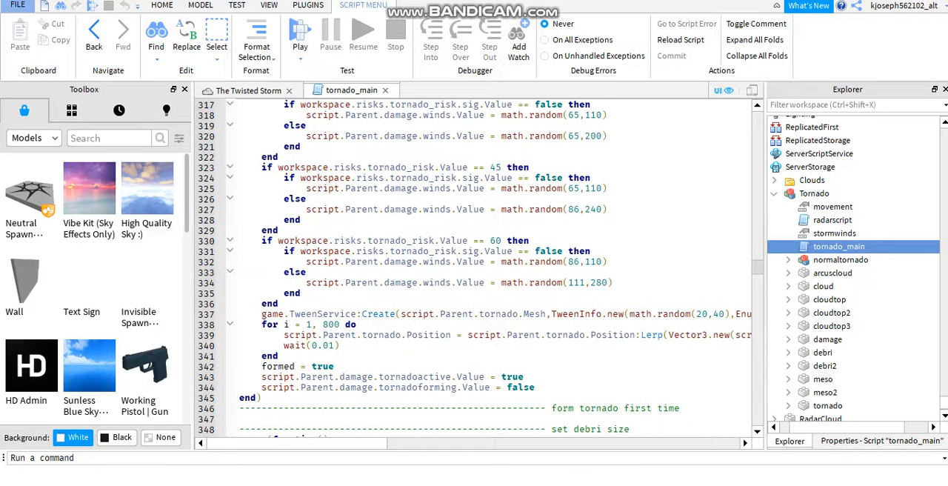
pyautogui.scroll(-3)
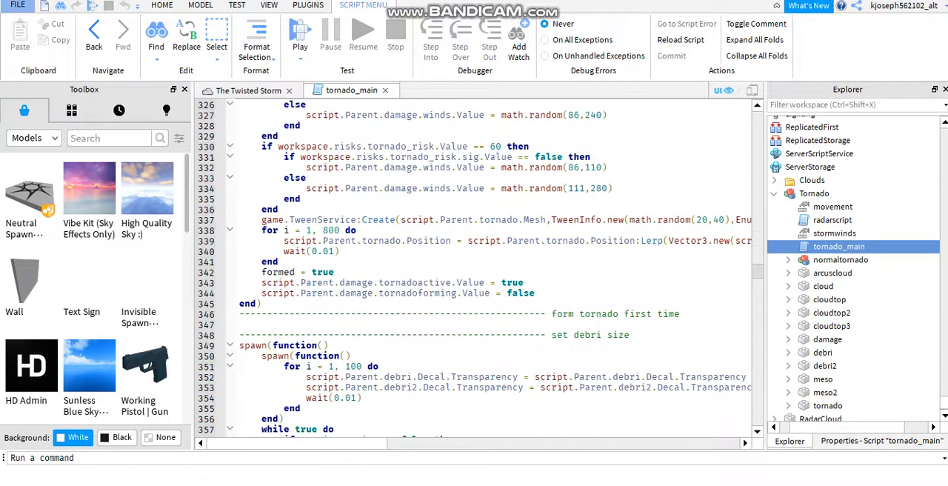
pyautogui.scroll(-3)
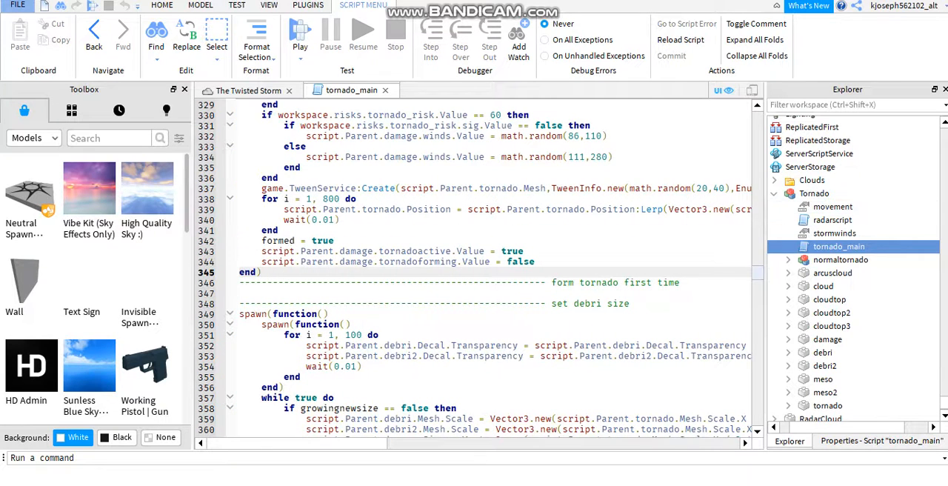
pyautogui.scroll(-3)
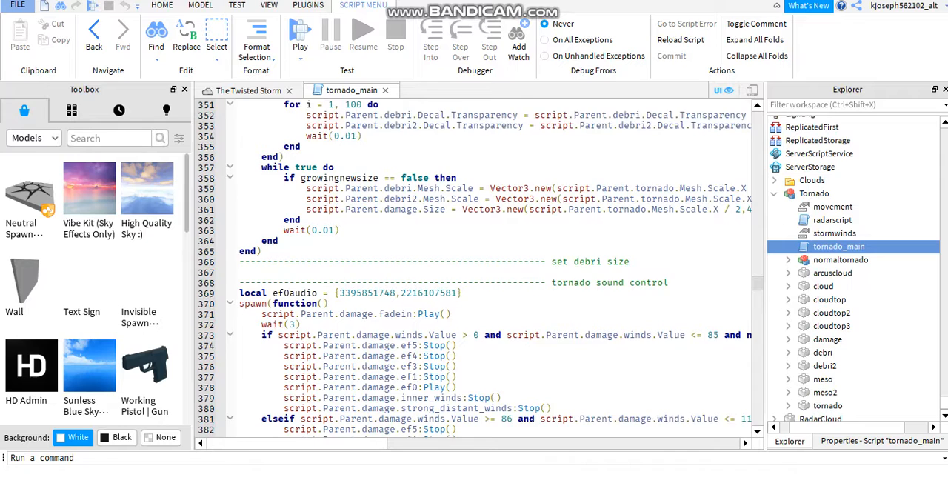
pyautogui.scroll(-3)
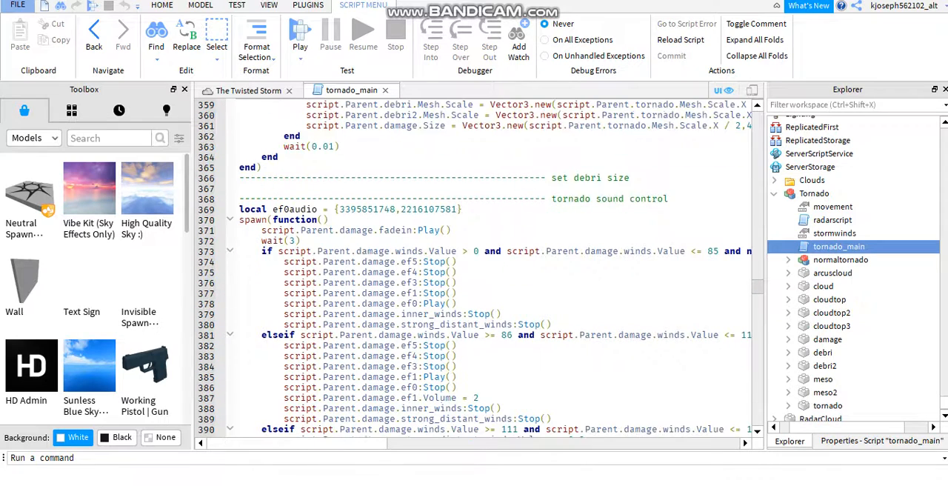
pyautogui.scroll(-3)
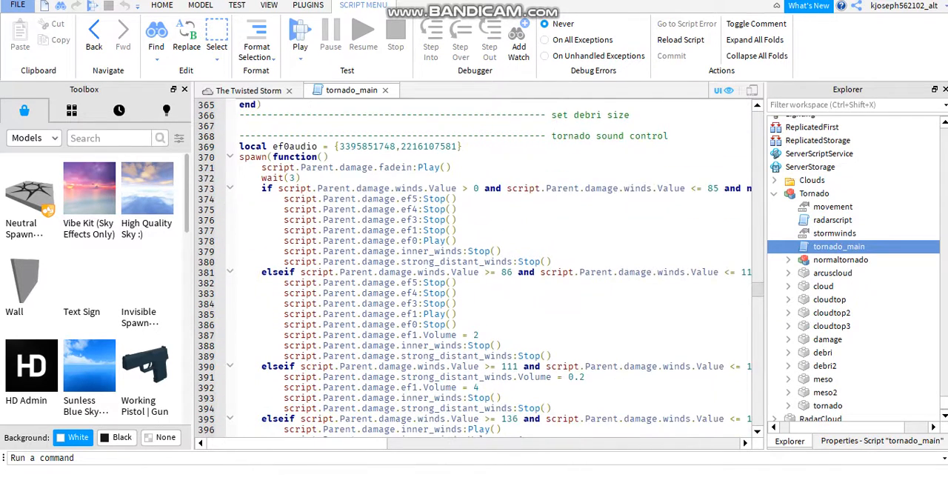
pyautogui.scroll(-3)
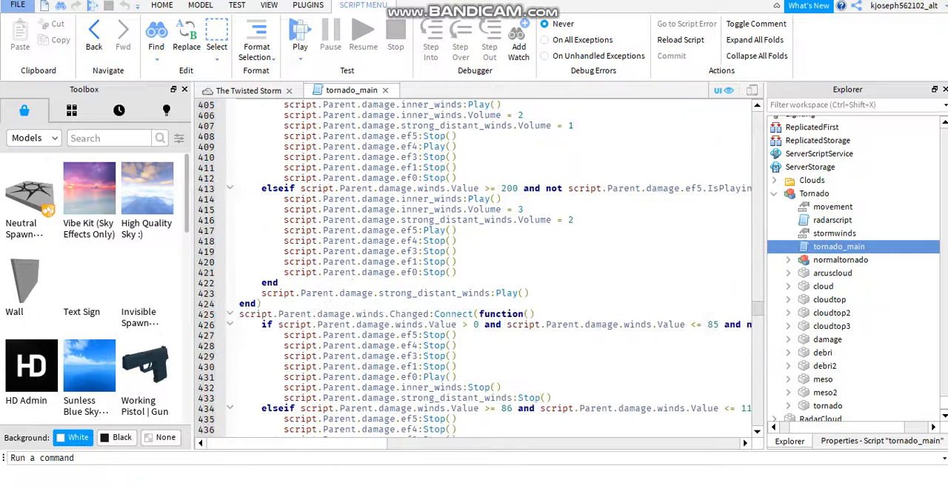
pyautogui.scroll(-3)
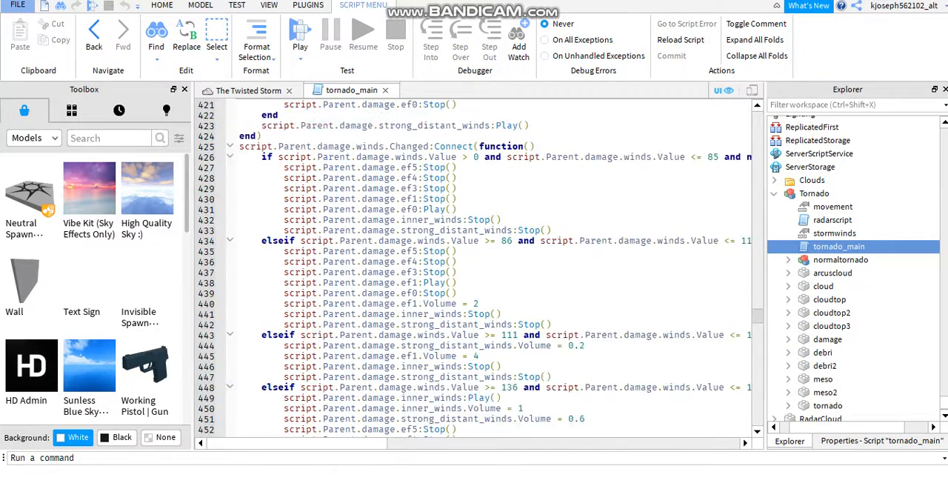
pyautogui.scroll(-3)
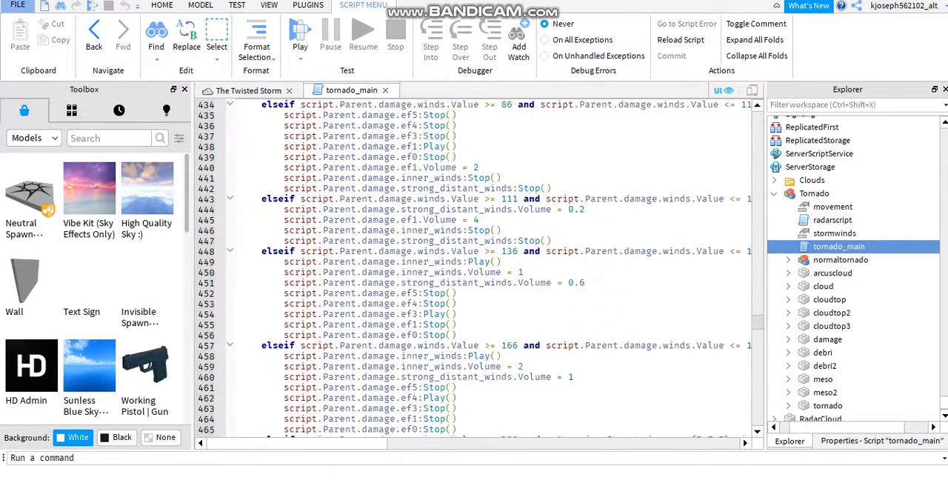
pyautogui.scroll(-3)
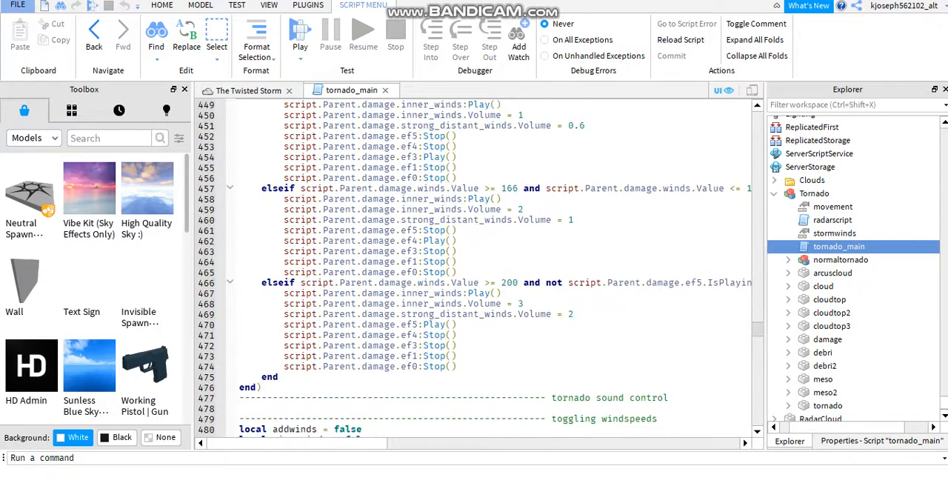
pyautogui.scroll(-3)
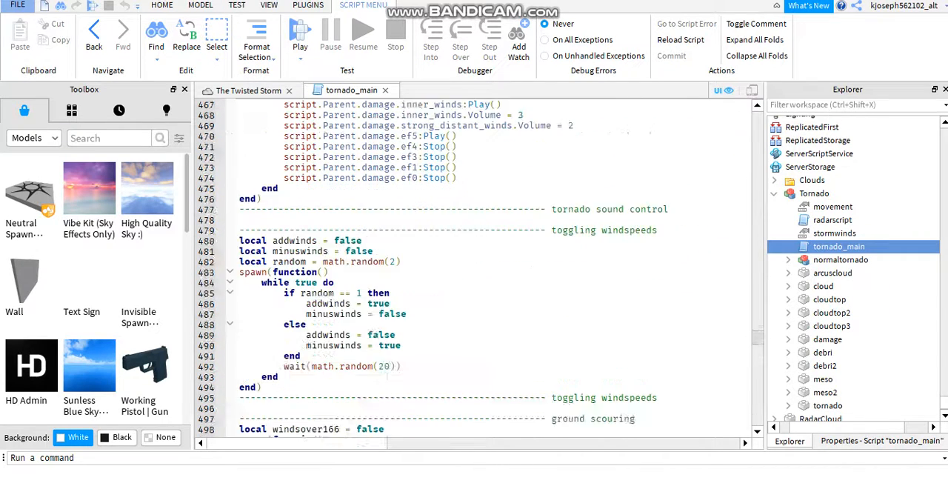
pyautogui.scroll(-3)
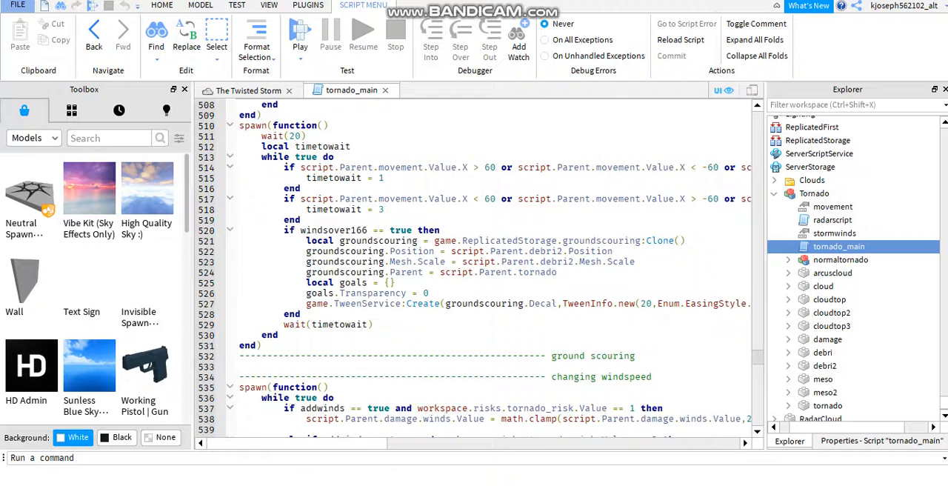
pyautogui.scroll(-3)
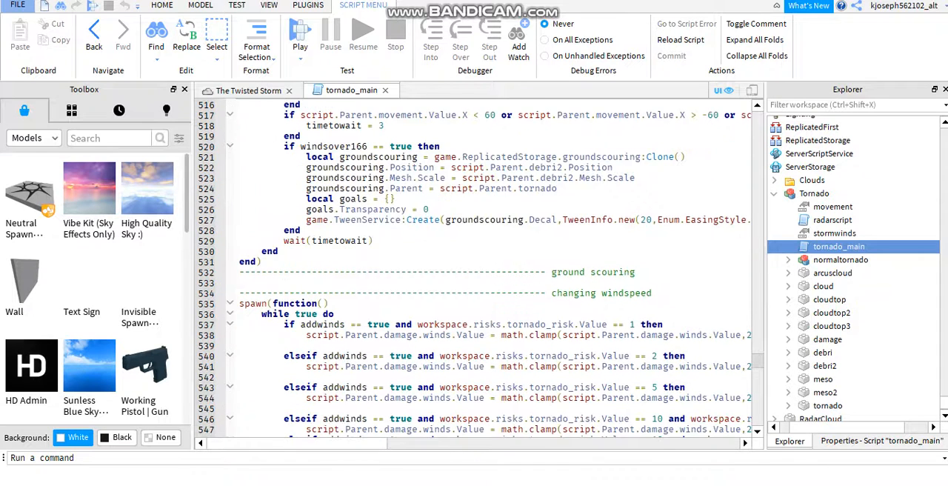
pyautogui.scroll(-3)
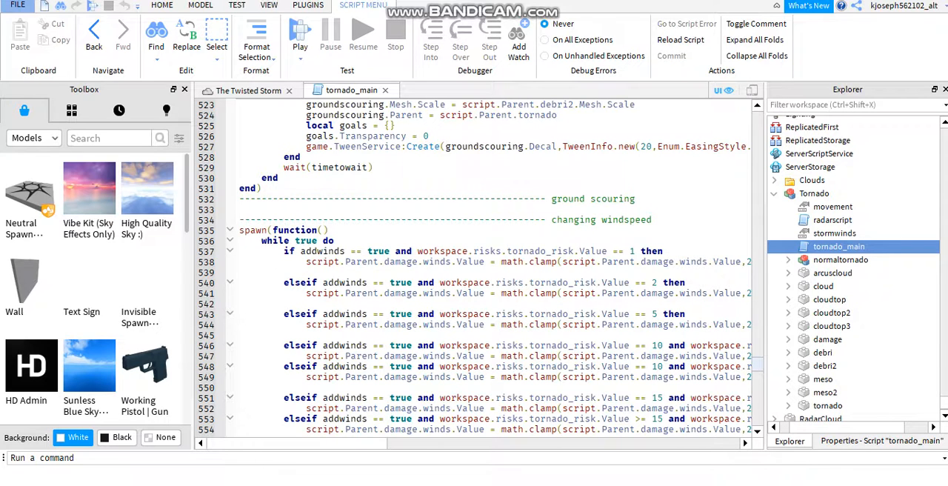
pyautogui.scroll(-3)
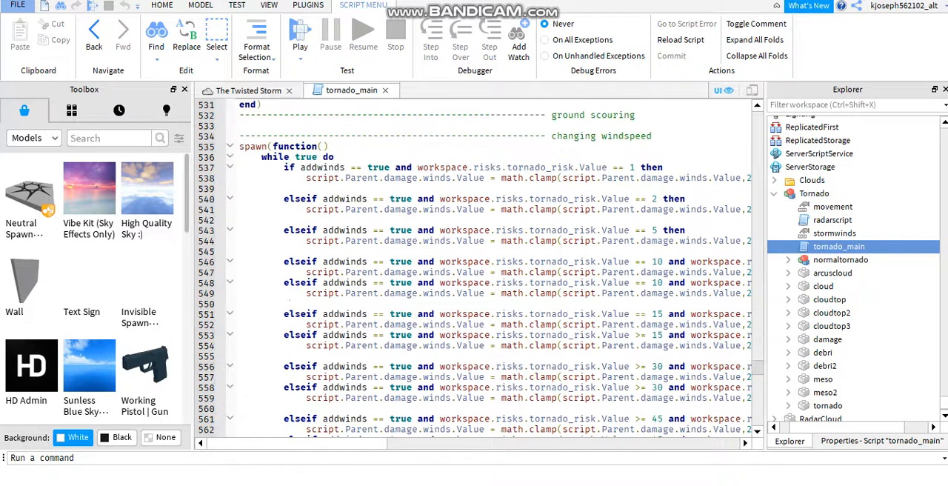
pyautogui.scroll(3)
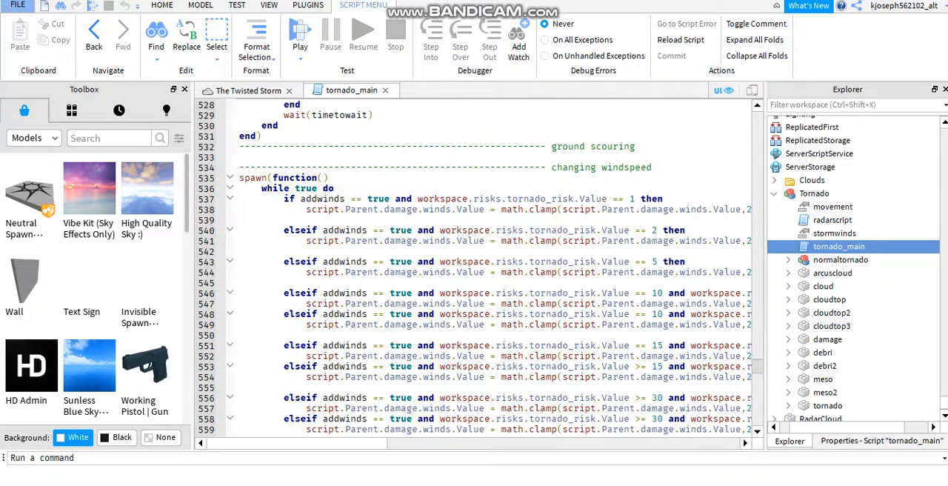
pyautogui.scroll(-3)
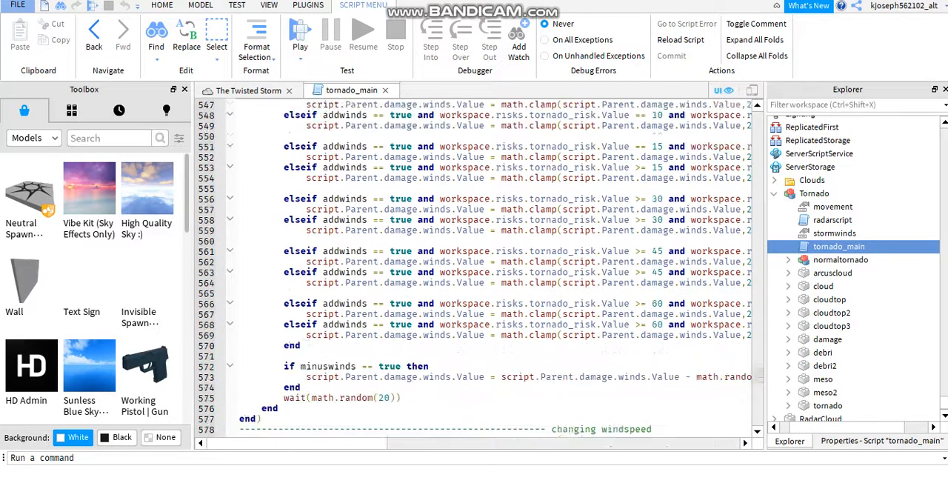
pyautogui.scroll(-3)
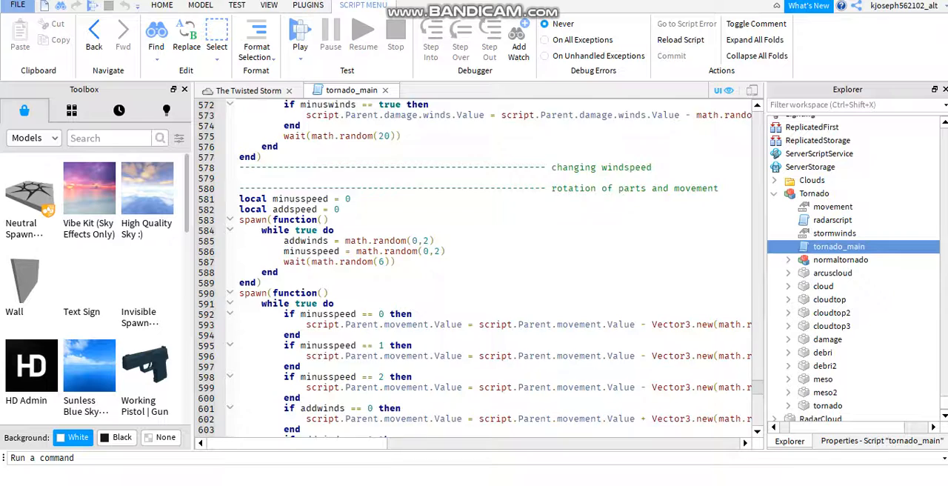
pyautogui.scroll(-3)
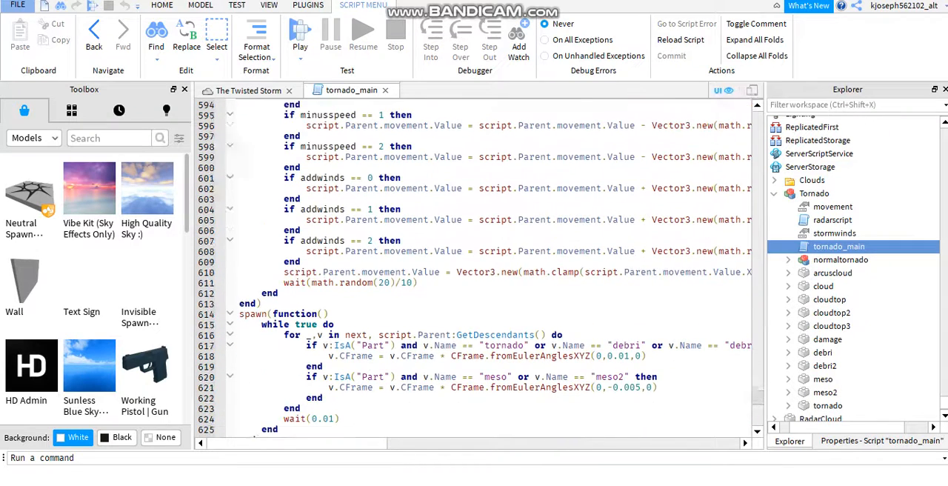
pyautogui.scroll(-3)
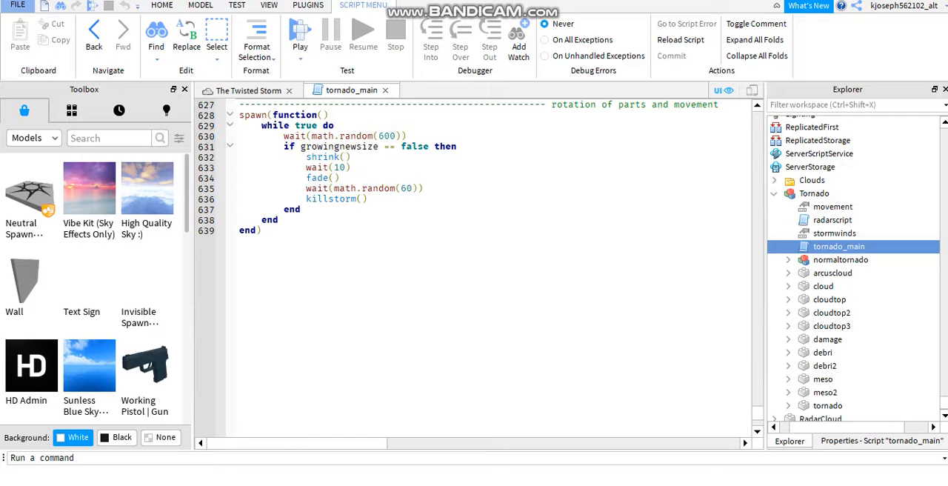
# Add a wait(1) line before shrink() at line 632 in the kill-storm loop.
pyautogui.click(348, 167)
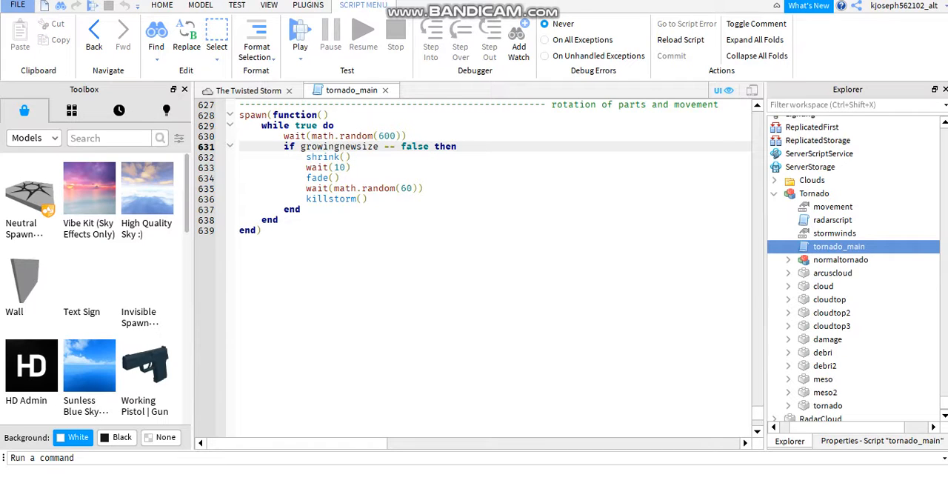
pyautogui.click(324, 177)
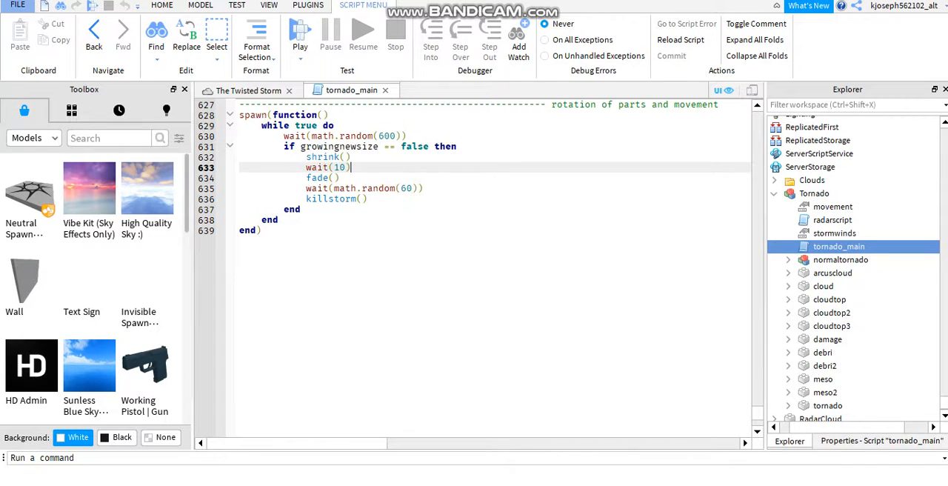
pyautogui.click(457, 146)
pyautogui.write('wait(')
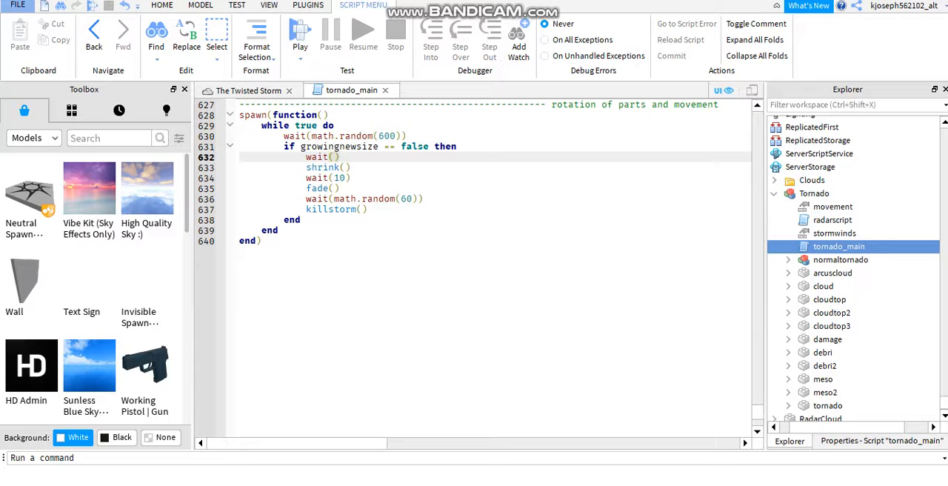
pyautogui.write('1')
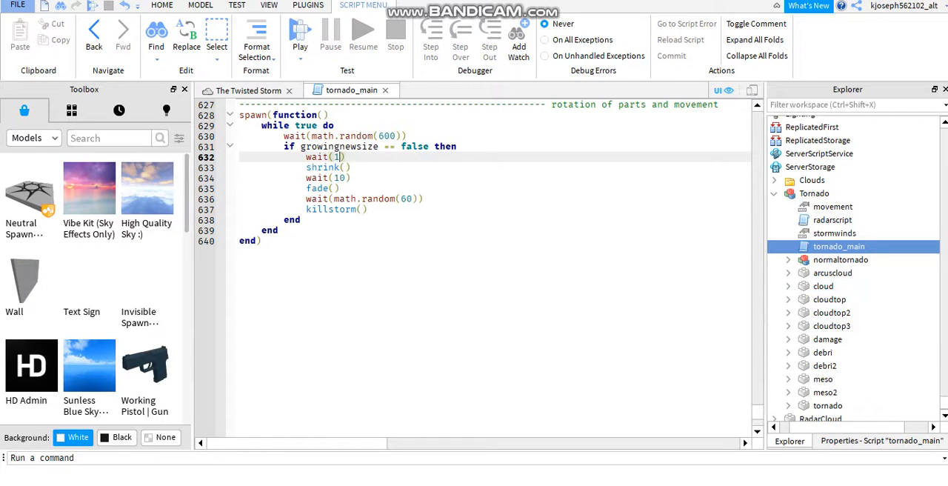
pyautogui.scroll(3)
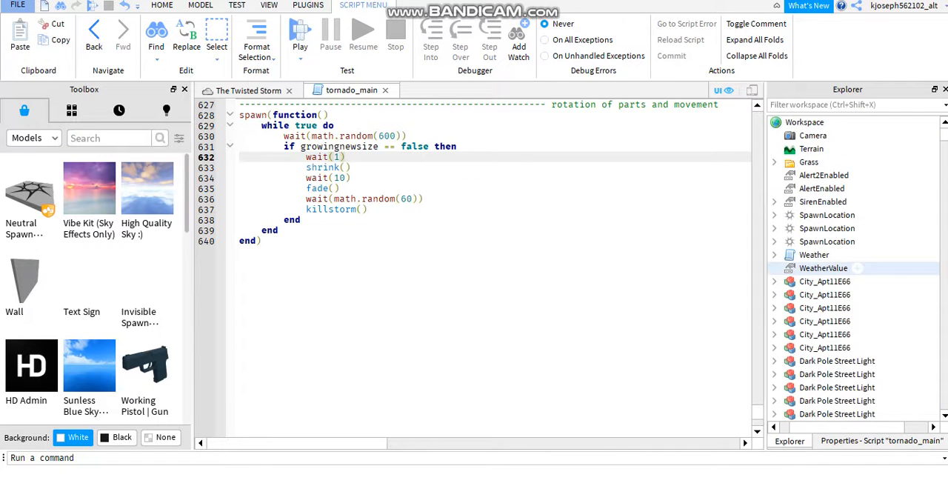
# Open the Workspace Weather storm script and scroll through its code.
pyautogui.click(813, 253)
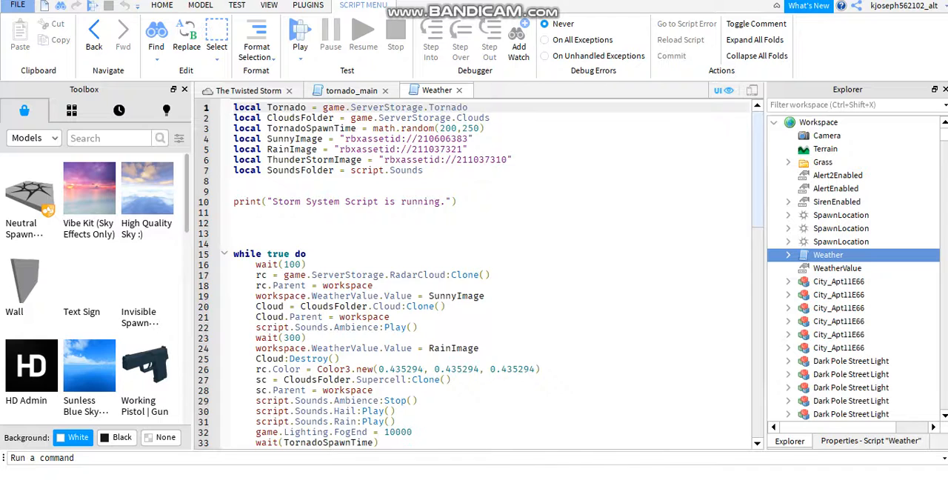
pyautogui.scroll(-3)
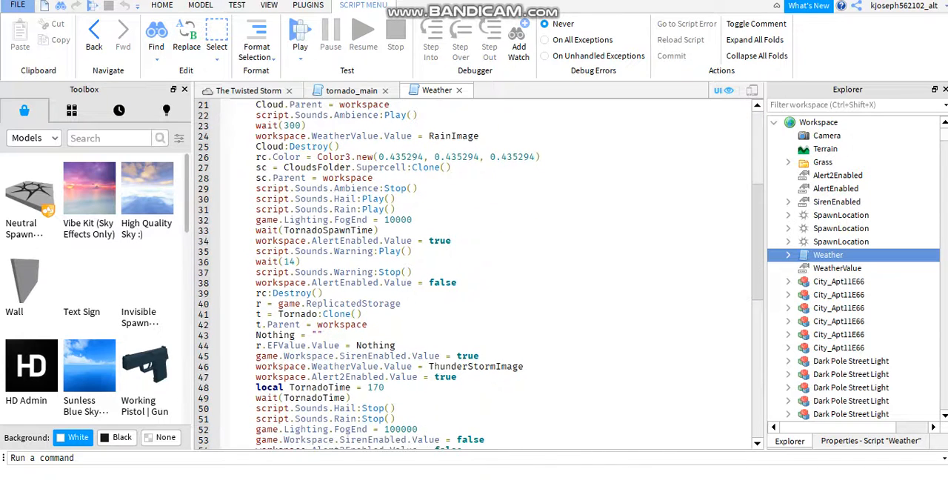
pyautogui.scroll(-3)
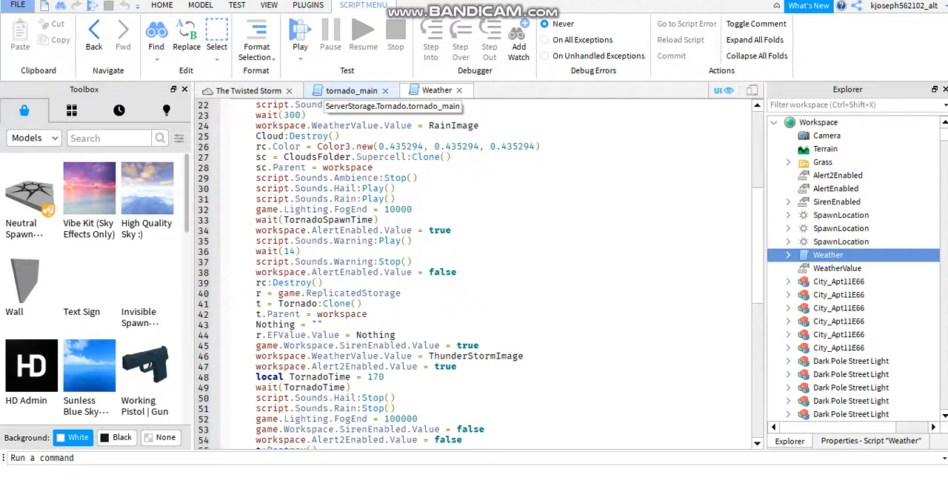
pyautogui.scroll(-3)
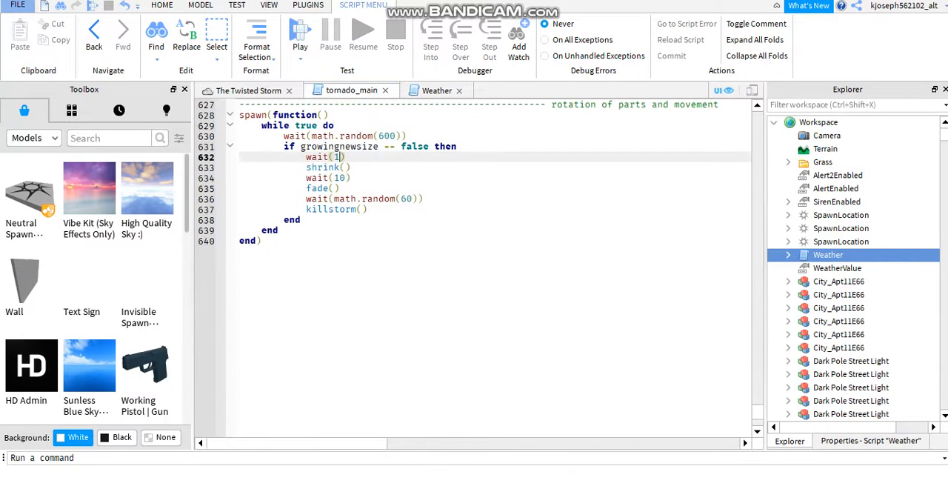
# Delete the 1 from the new wait(1) call in tornado_main.
pyautogui.click(345, 166)
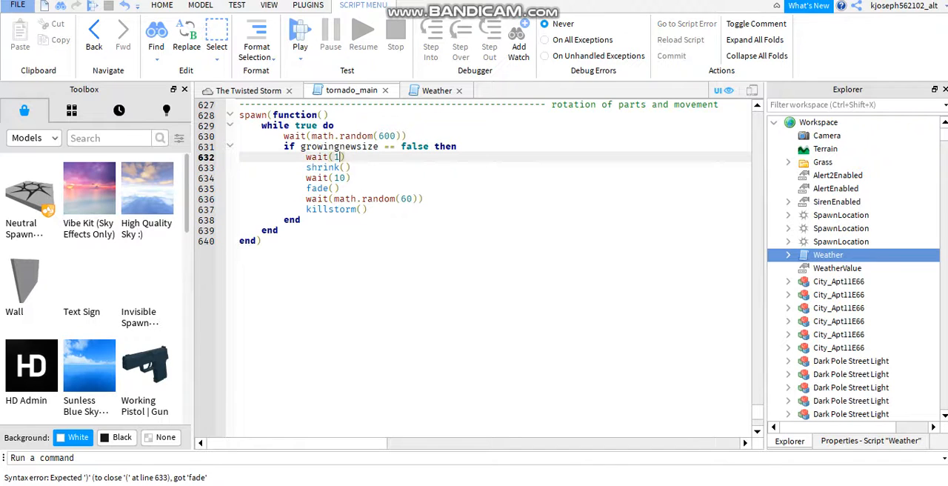
pyautogui.press('Backspace')
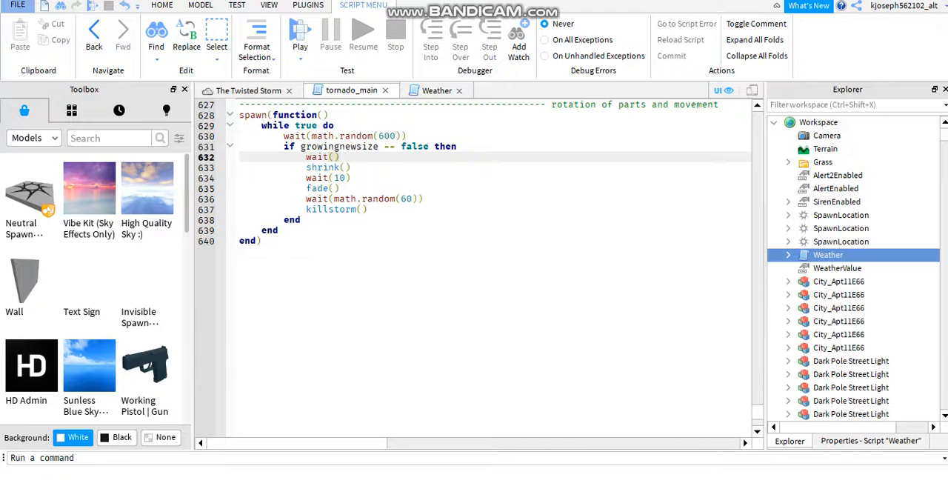
pyautogui.press('Delete')
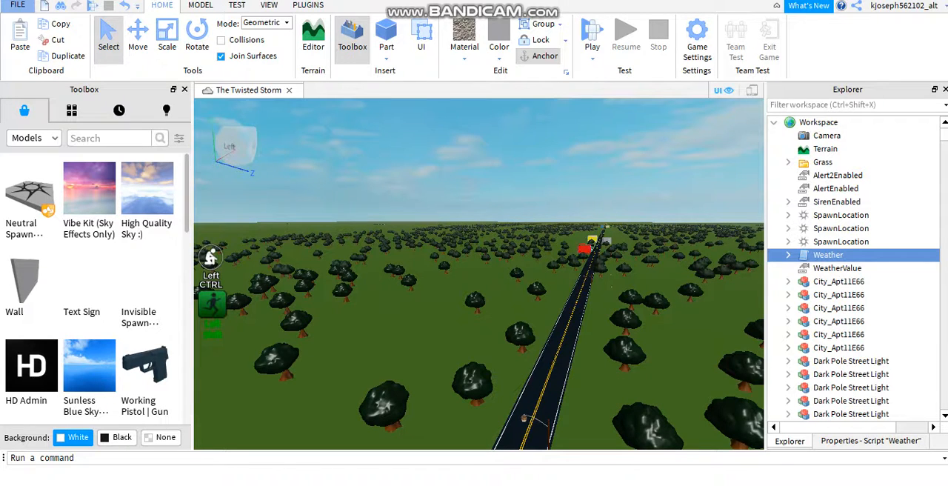
pyautogui.click(838, 294)
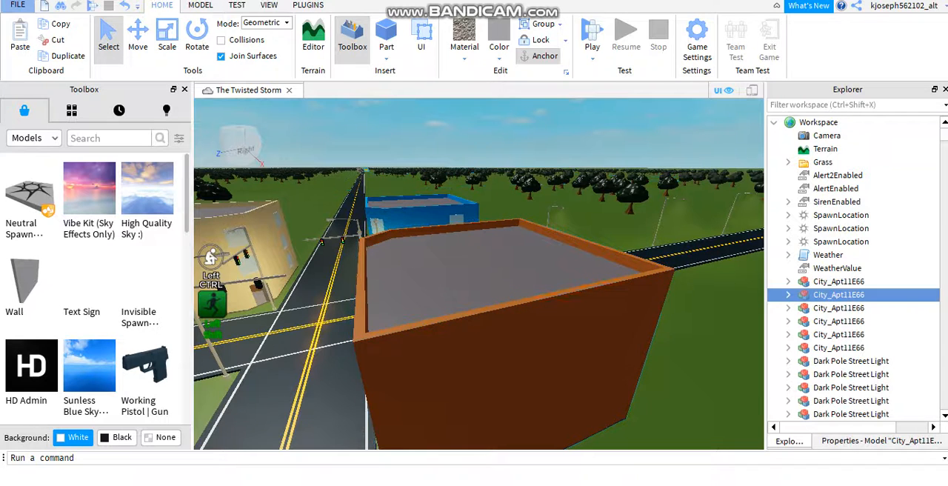
pyautogui.click(839, 334)
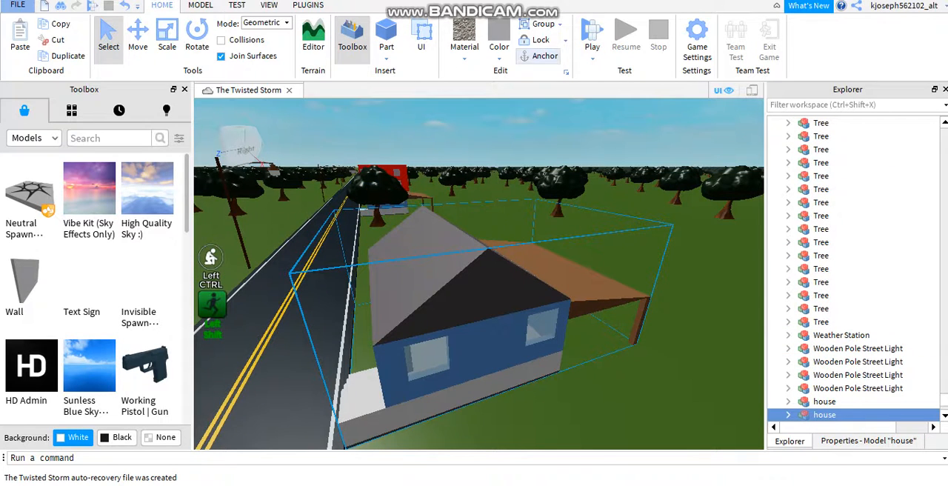
pyautogui.click(824, 401)
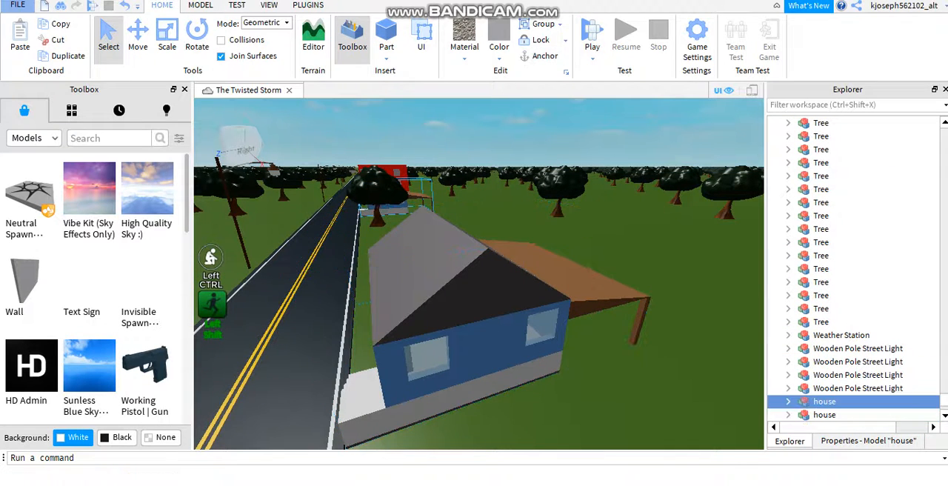